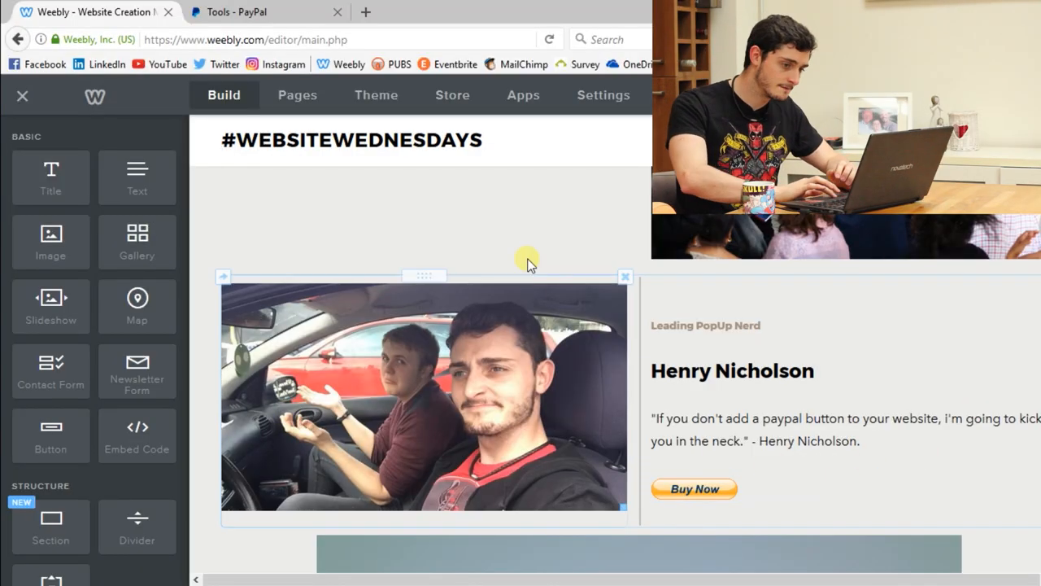
# Select the car photo and name heading, then open PayPal Buttons from PayPal's Tools page.
pyautogui.click(732, 370)
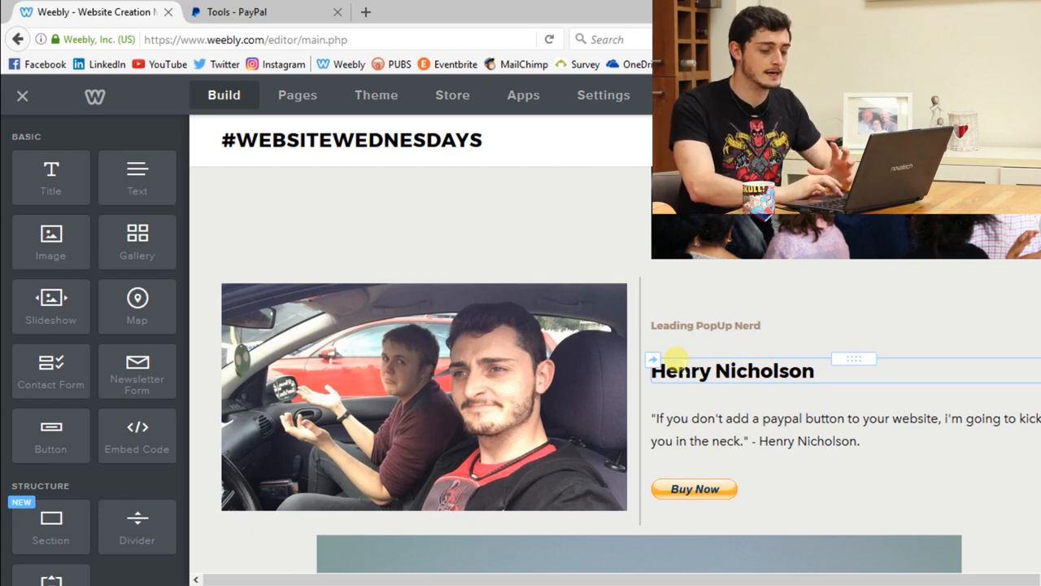
pyautogui.click(694, 488)
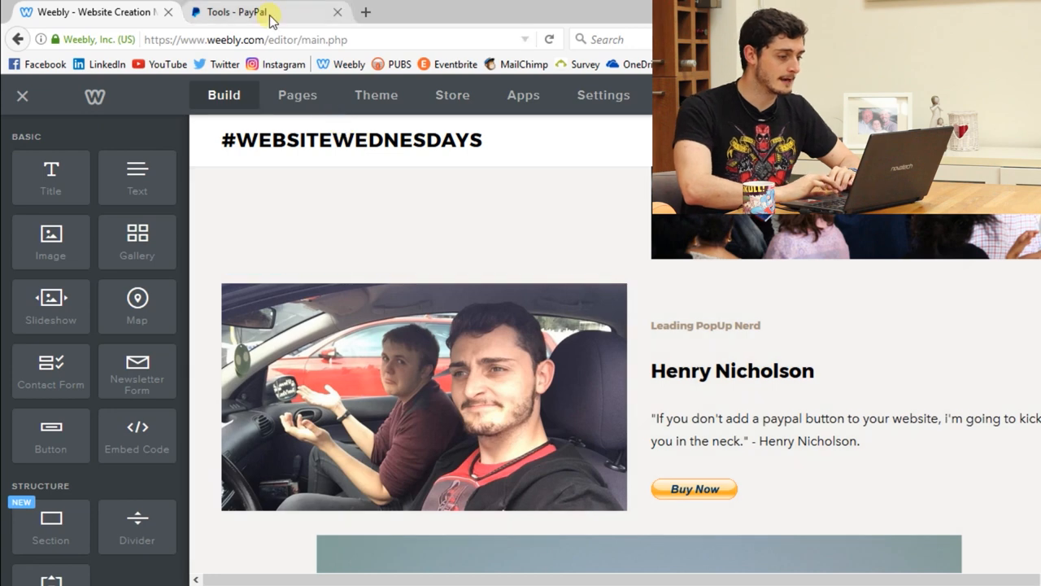
pyautogui.click(236, 12)
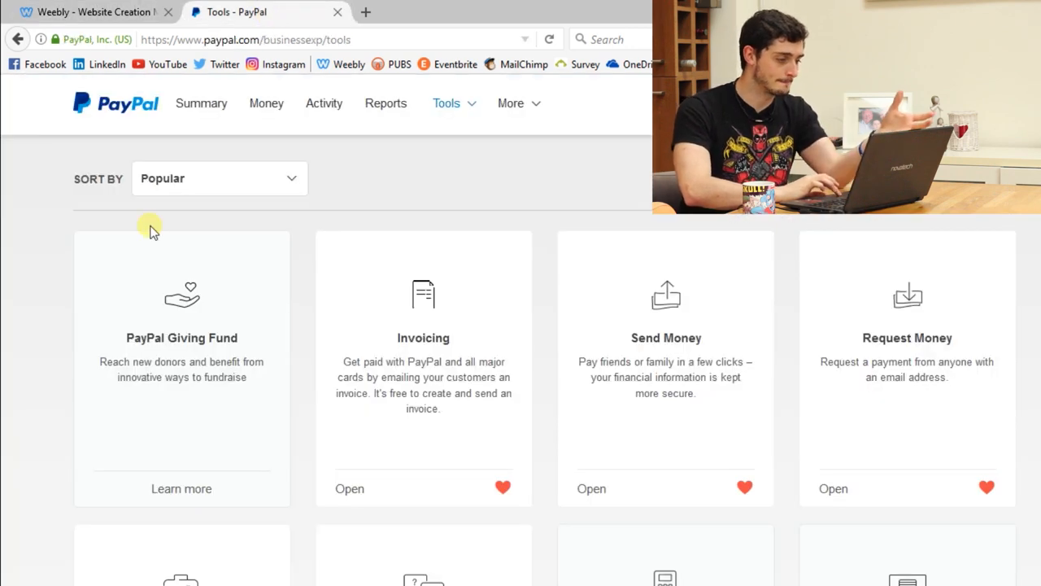
pyautogui.moveTo(53, 313)
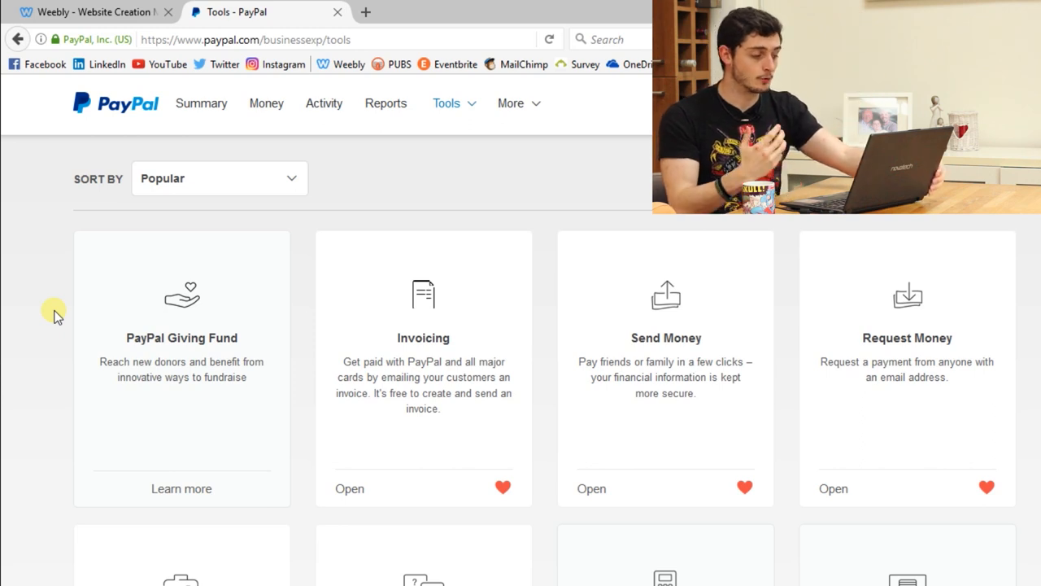
pyautogui.scroll(-3)
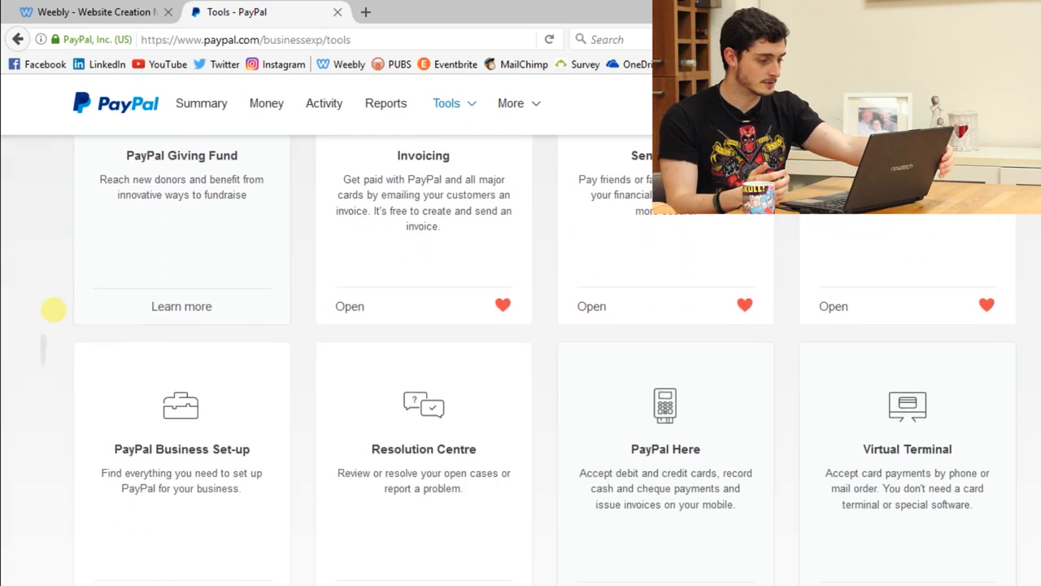
pyautogui.scroll(-3)
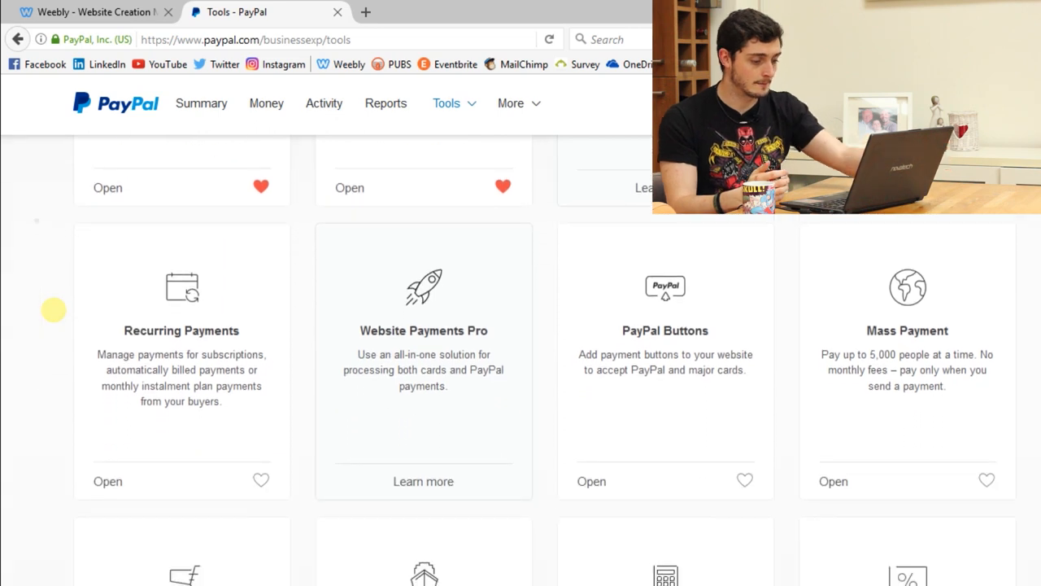
pyautogui.click(591, 481)
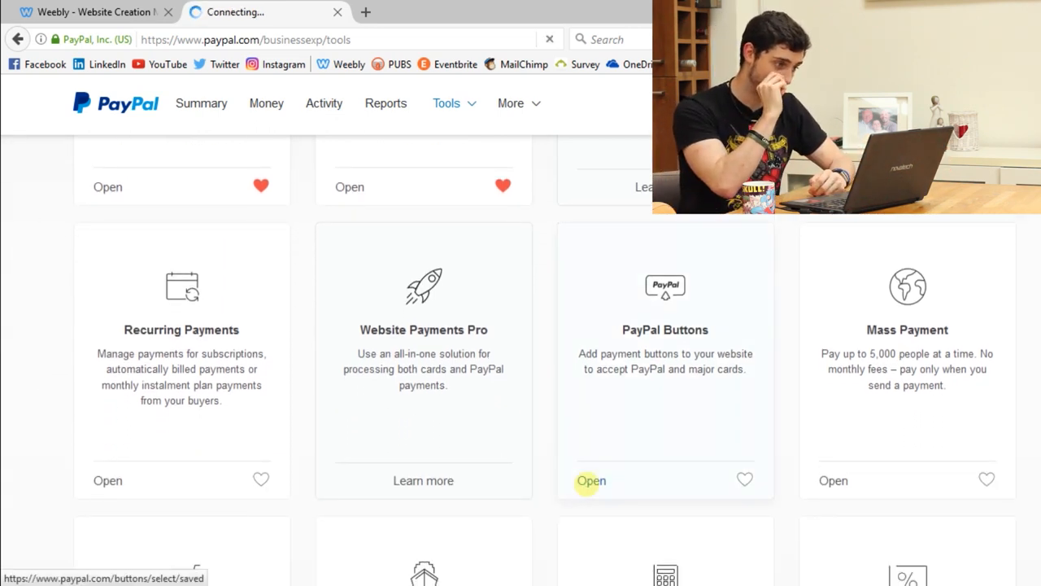
# Start a new button from the My Saved Buttons page via Related Items.
pyautogui.click(591, 480)
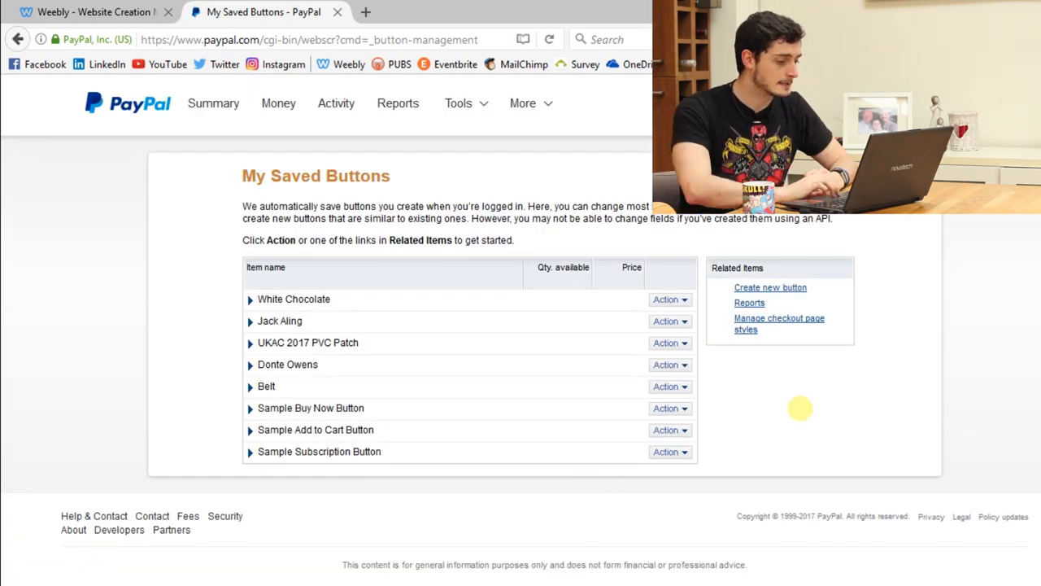
pyautogui.moveTo(828, 365)
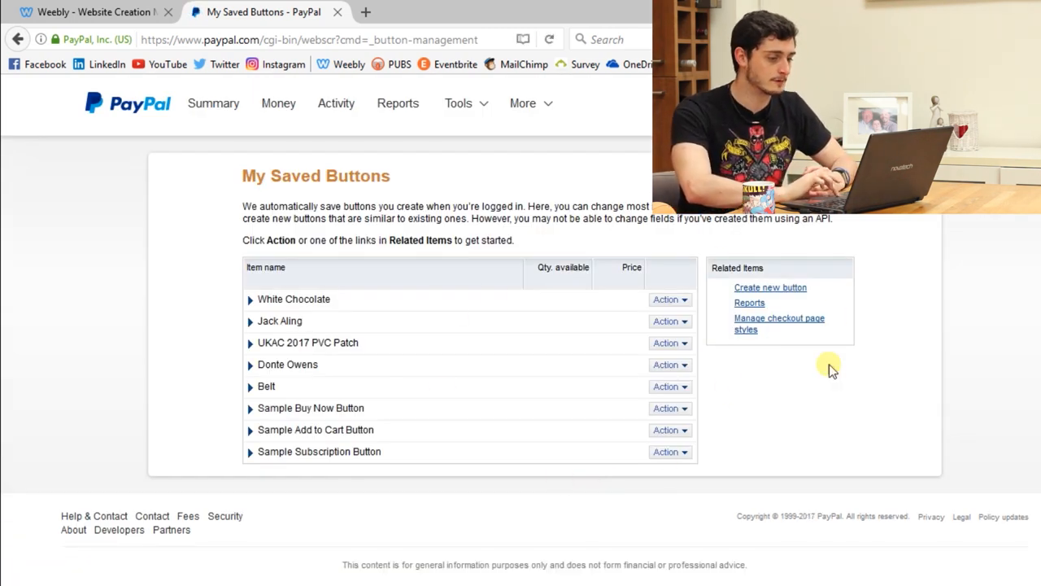
pyautogui.moveTo(809, 375)
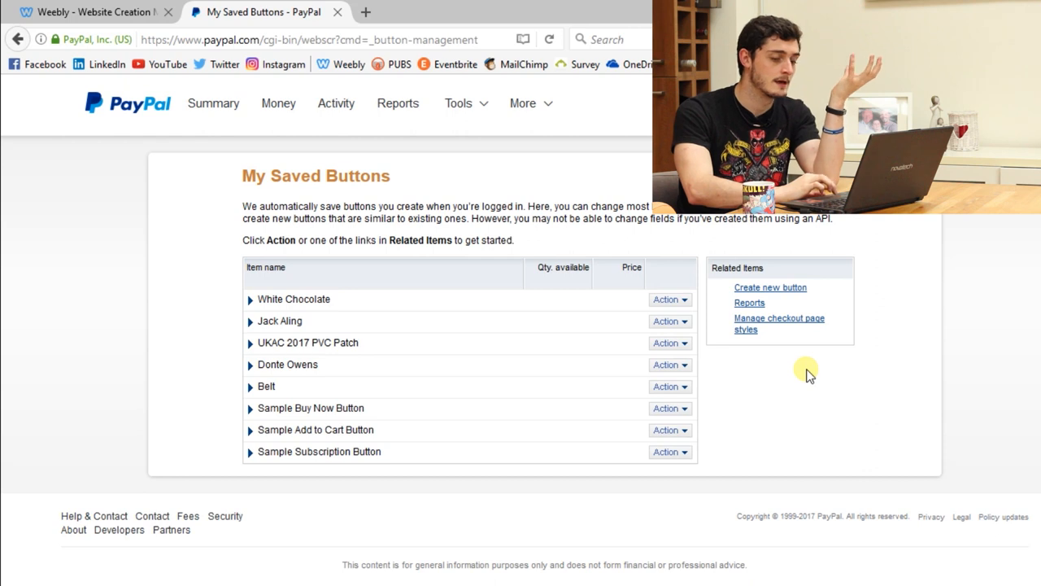
pyautogui.moveTo(804, 348)
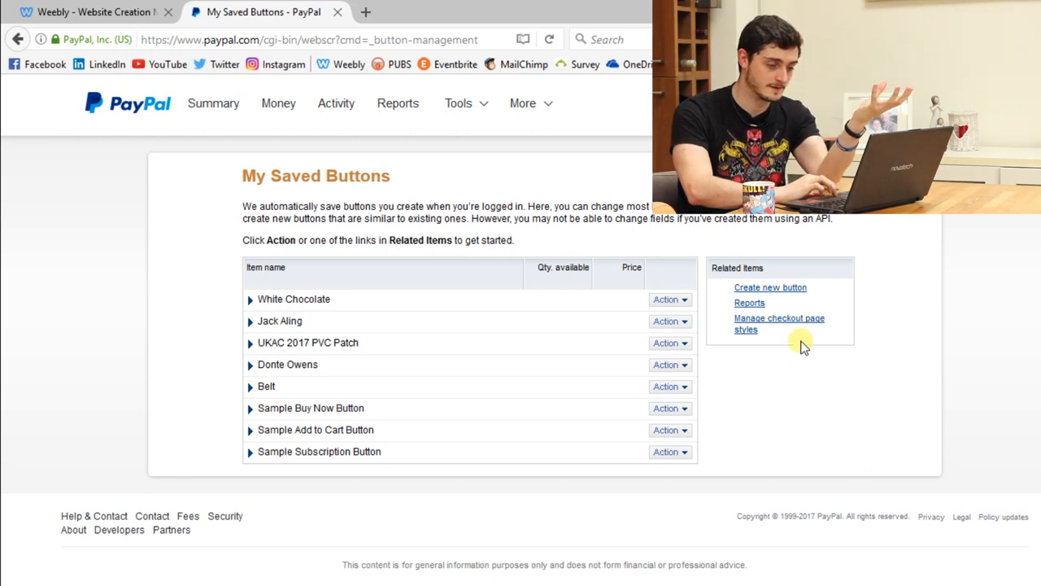
pyautogui.click(770, 287)
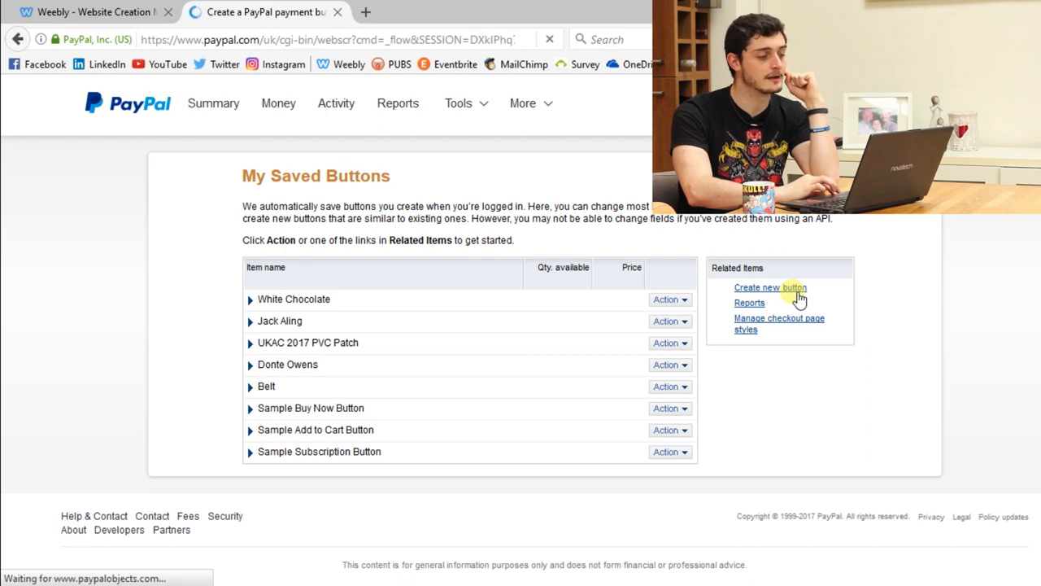
# On the loaded Step 1 form, open the 'Choose a button type' list.
pyautogui.click(770, 287)
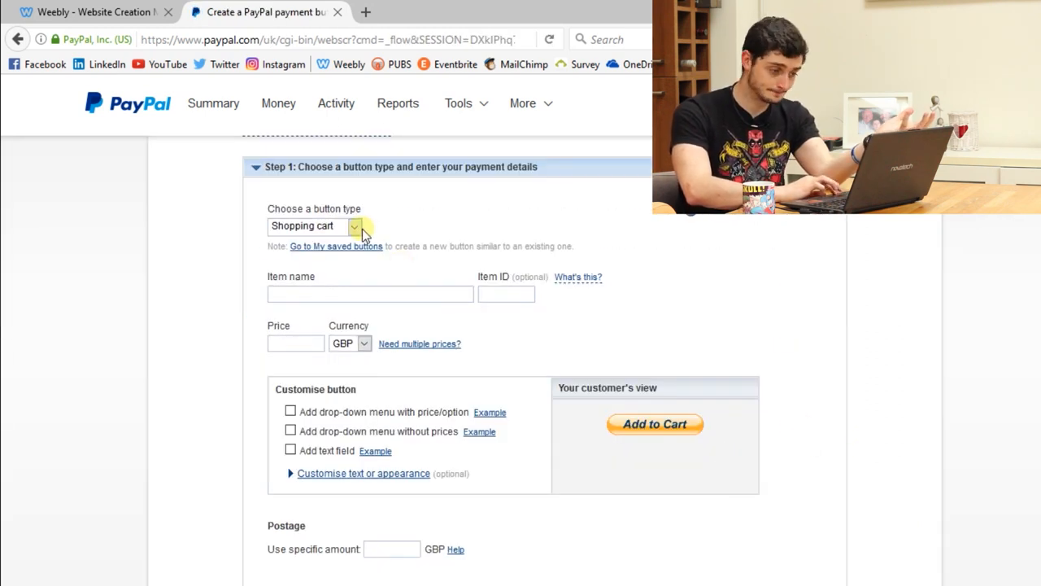
pyautogui.click(354, 226)
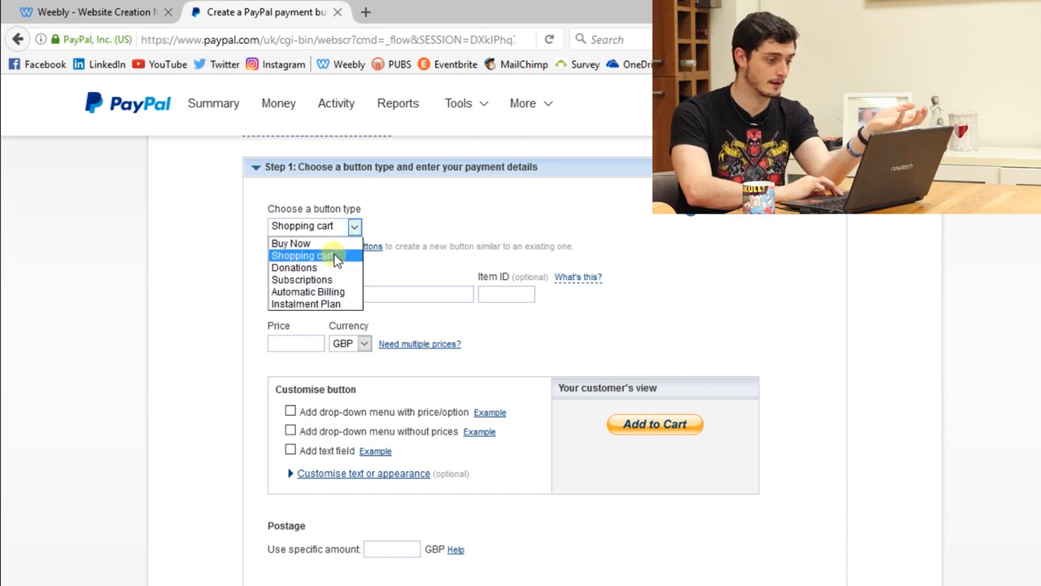
pyautogui.moveTo(291, 243)
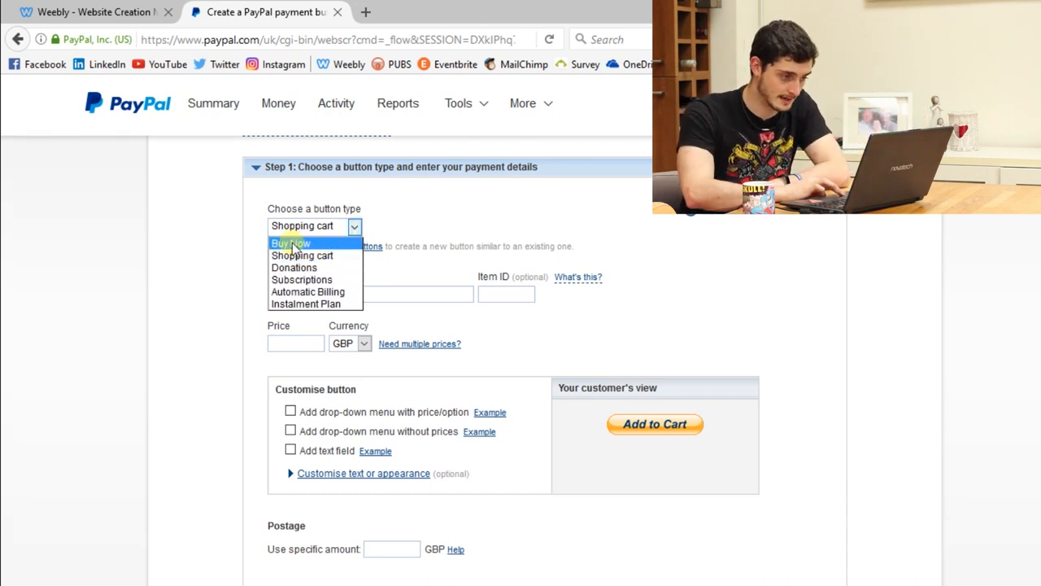
pyautogui.moveTo(302, 256)
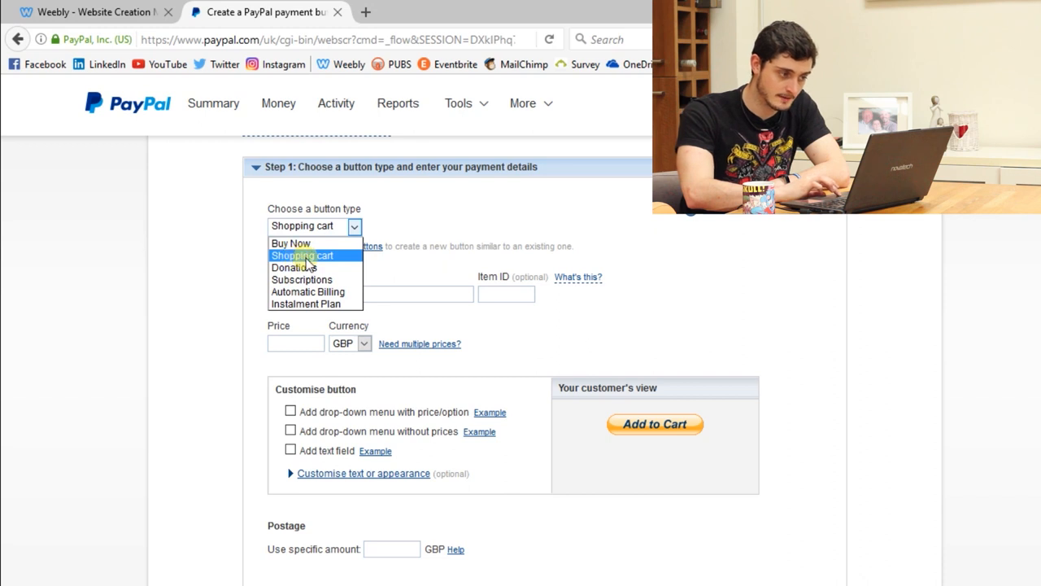
pyautogui.moveTo(315, 304)
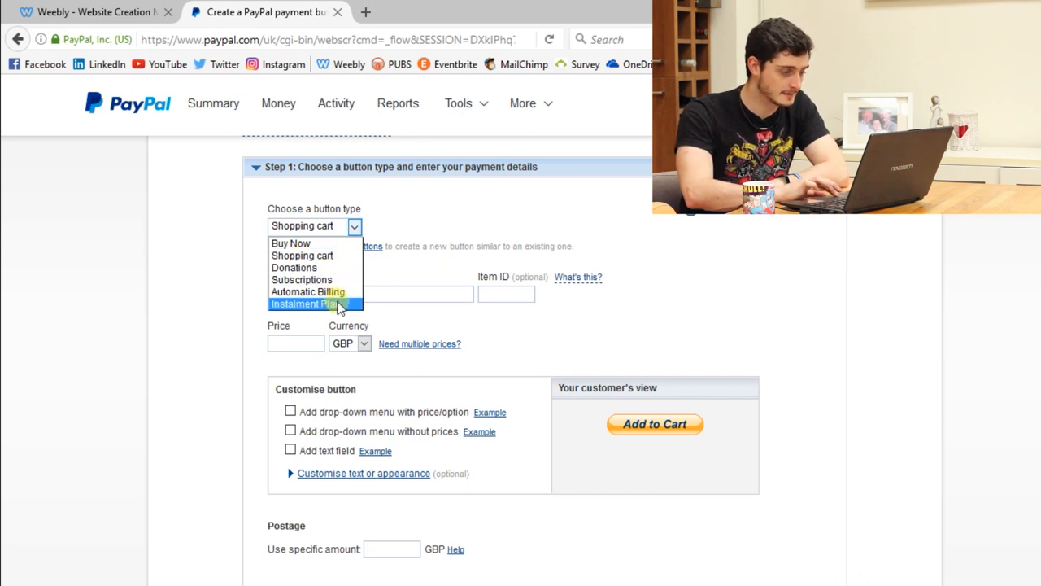
pyautogui.moveTo(307, 291)
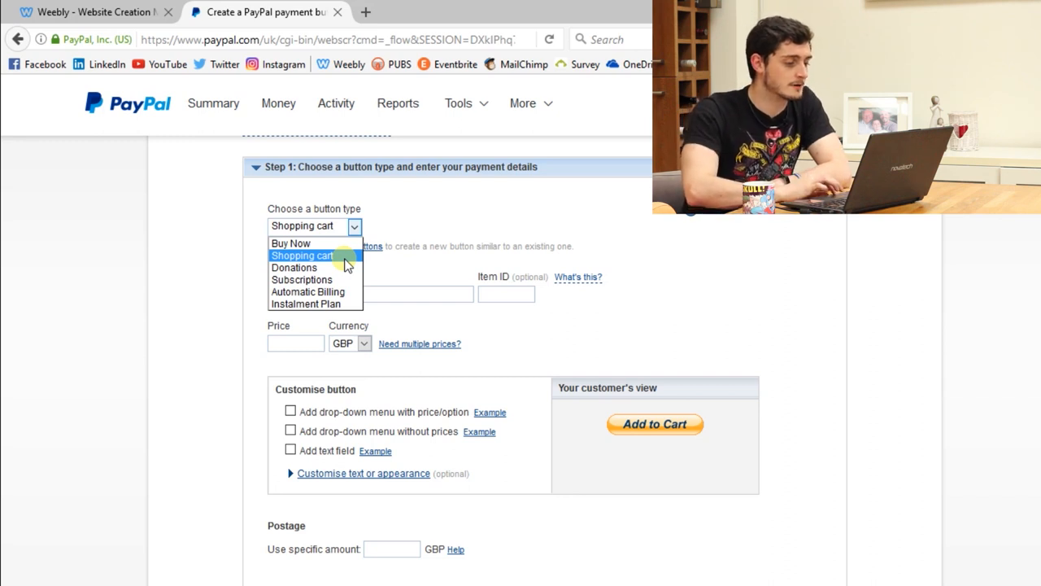
# Enter item name 'Henry, Website LORD', item ID HEN2017 and price 10 GBP.
pyautogui.click(302, 256)
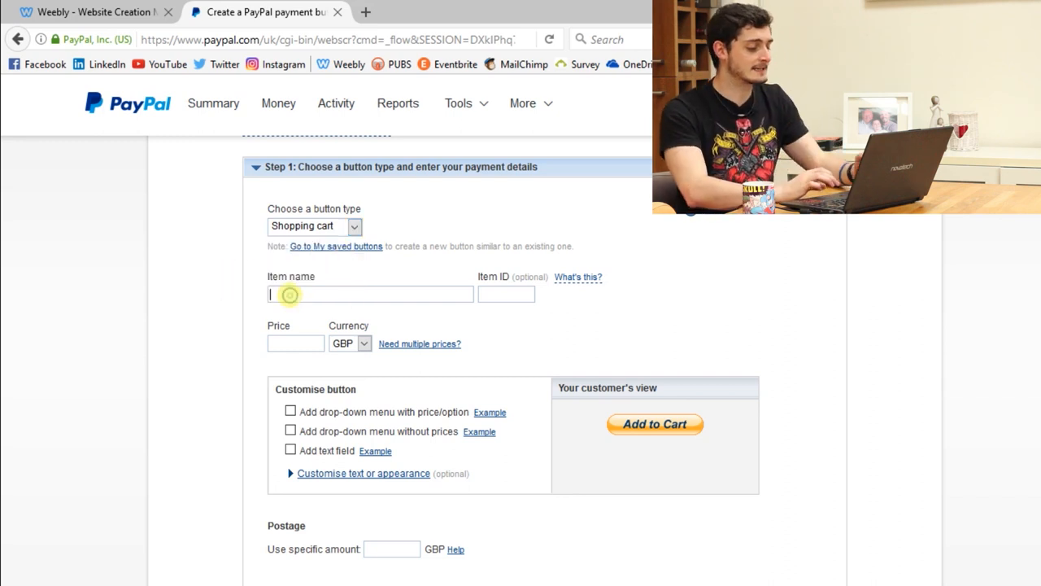
pyautogui.write('Henry')
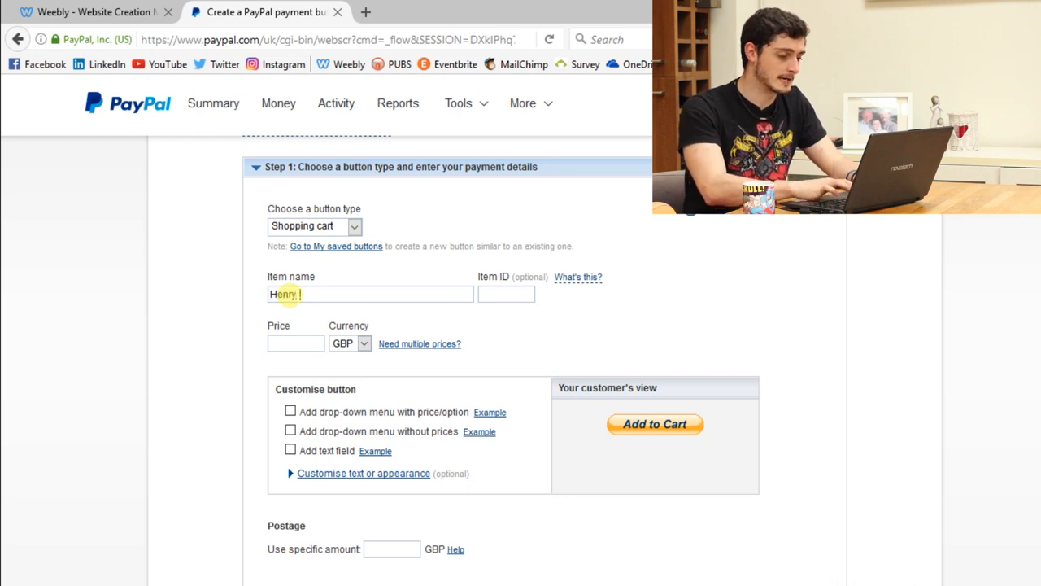
pyautogui.write('Website')
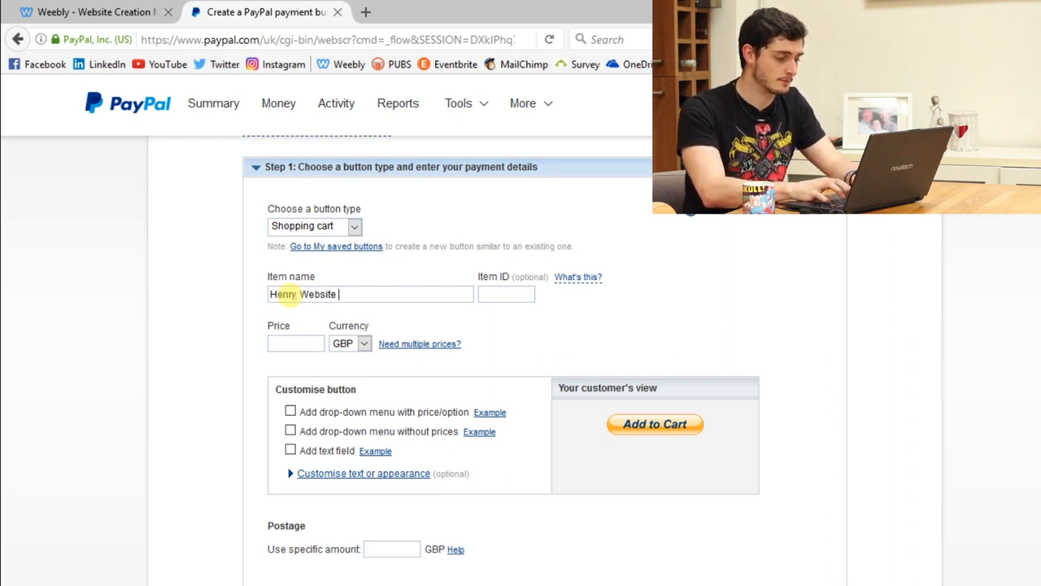
pyautogui.write('LORD')
pyautogui.click(506, 294)
pyautogui.write('H')
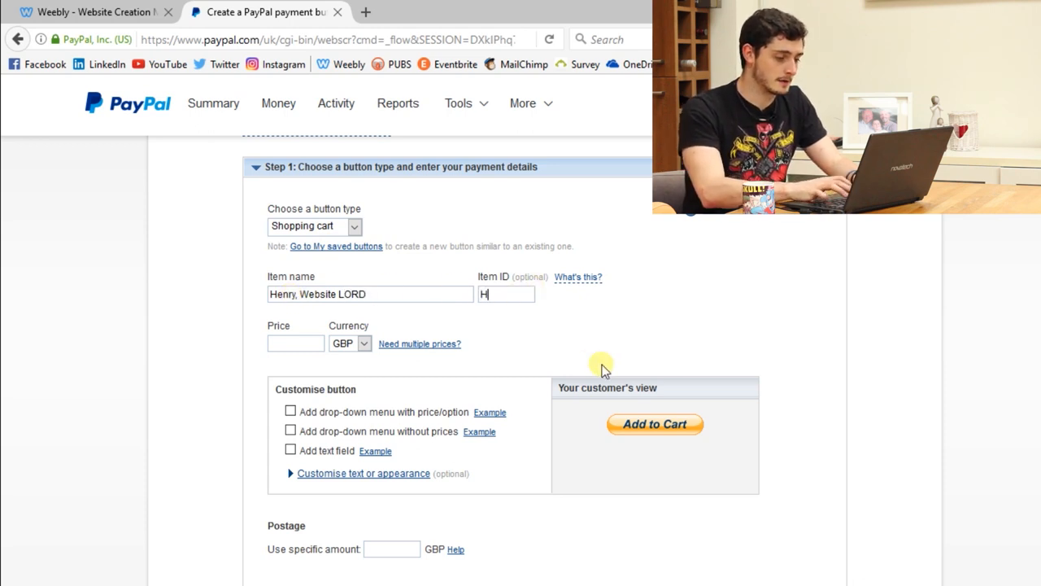
pyautogui.write('EN2017')
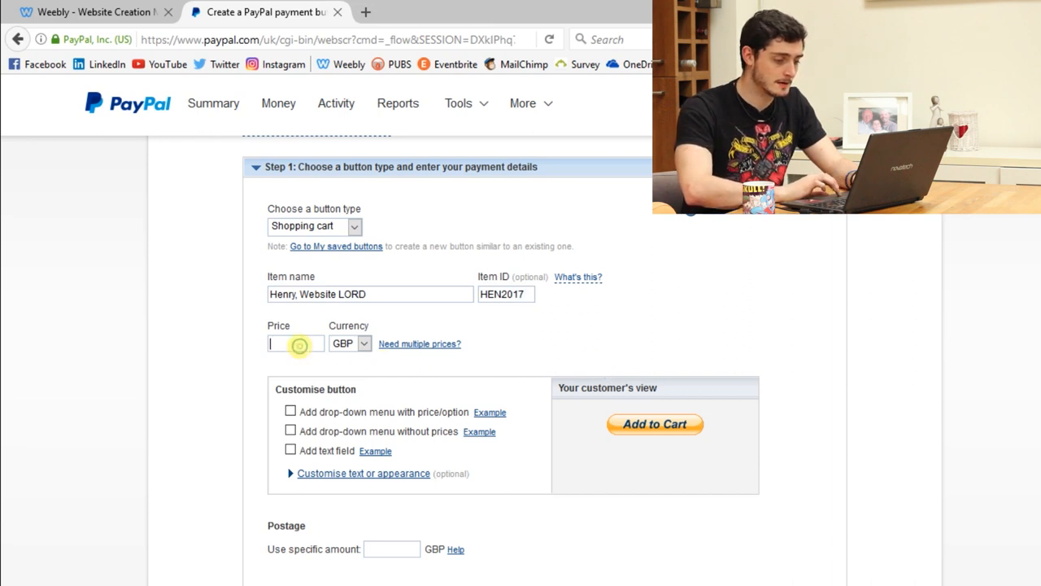
pyautogui.moveTo(545, 344)
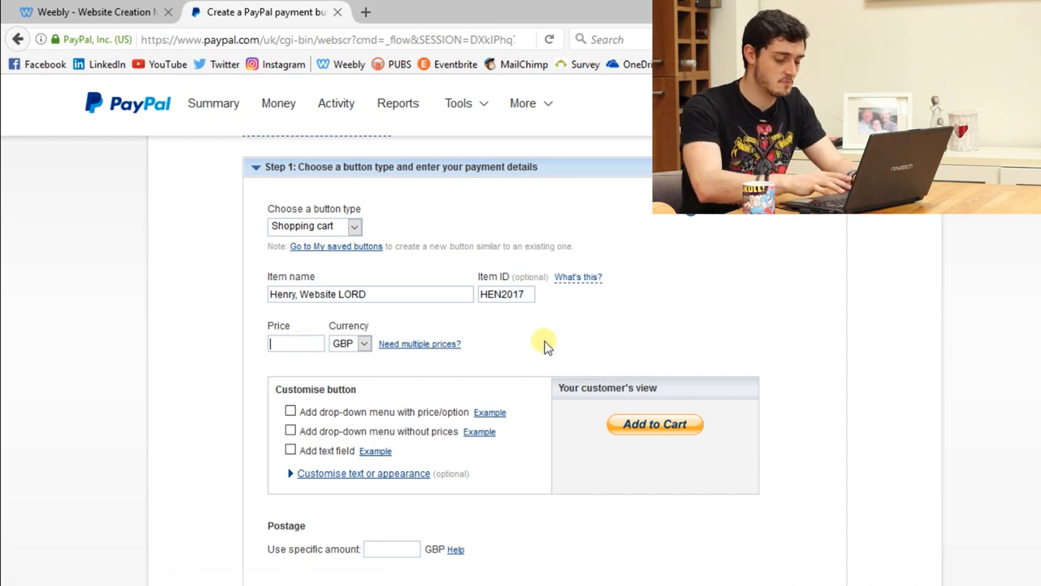
pyautogui.write('1000')
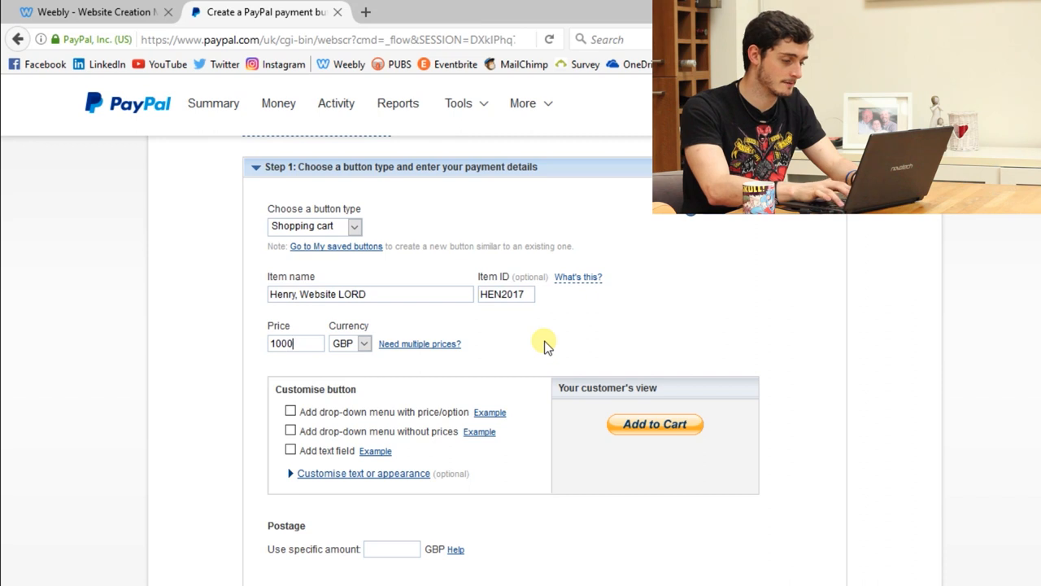
pyautogui.scroll(-3)
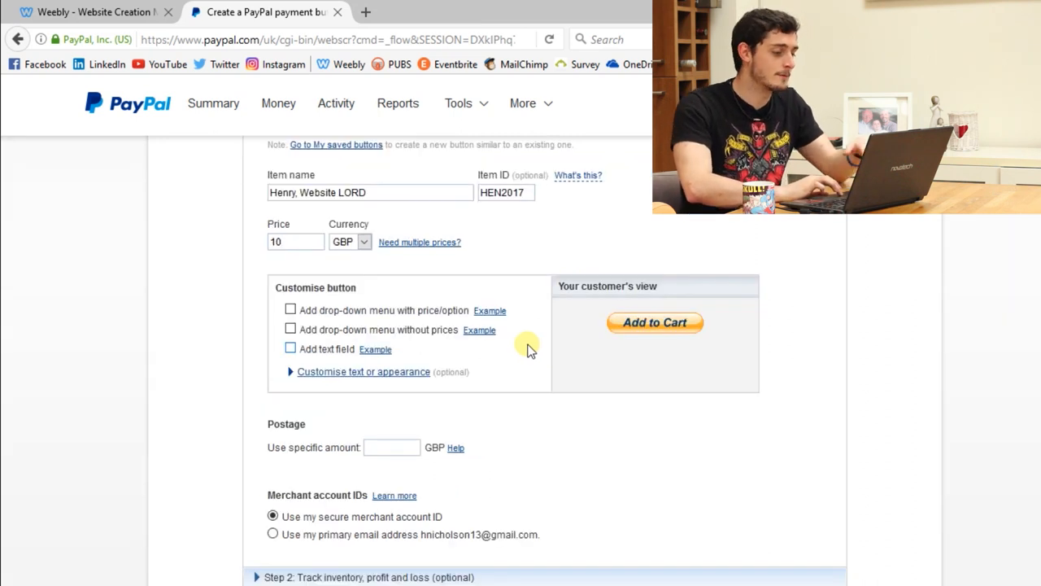
pyautogui.moveTo(362, 317)
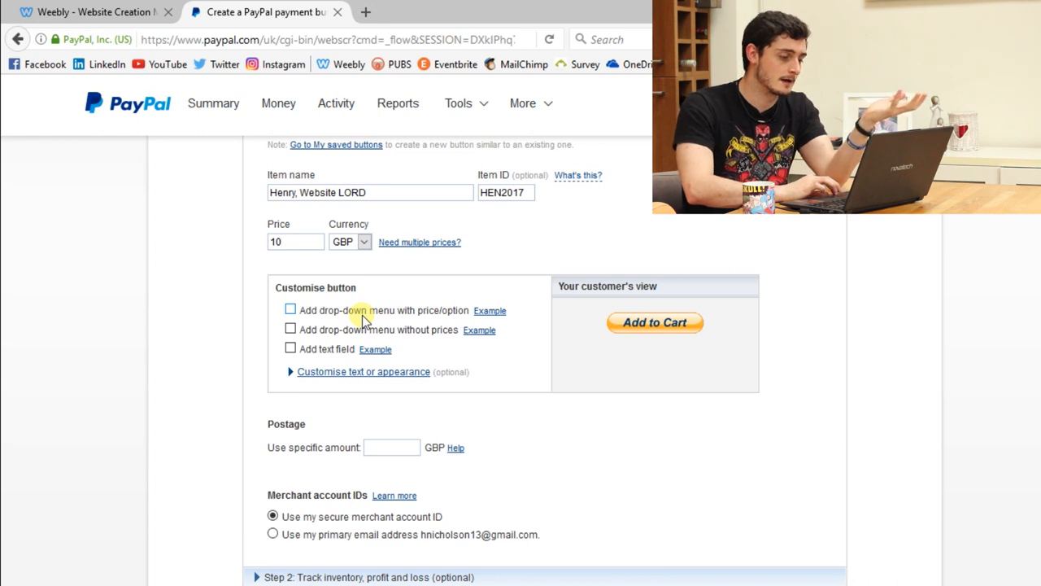
# Add a 'Tshirt' price/option drop-down with Deadpool, Superman and Iron Man options.
pyautogui.click(290, 310)
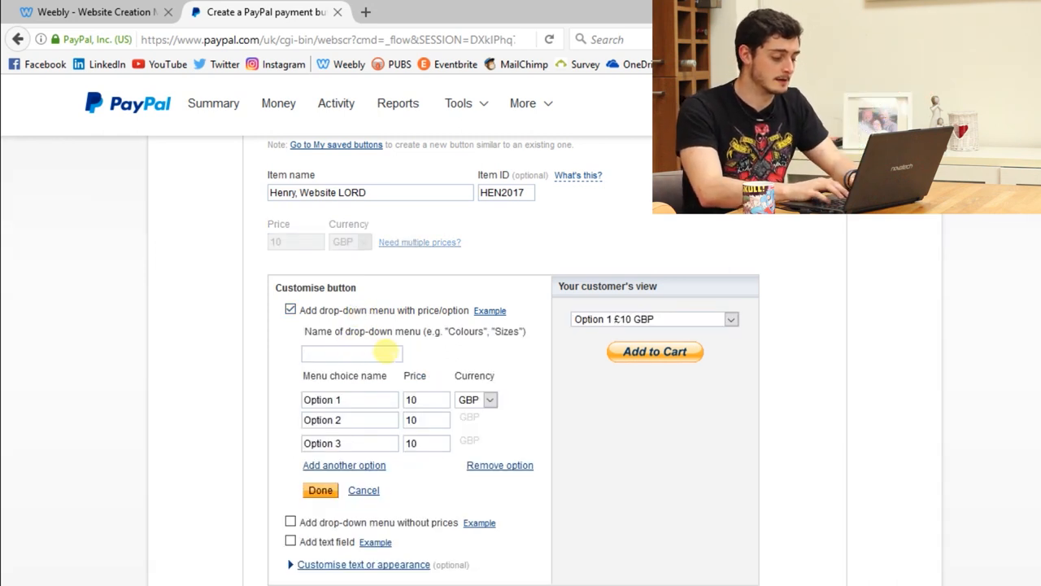
pyautogui.write('Tshirt')
pyautogui.click(349, 400)
pyautogui.write('Deadpo')
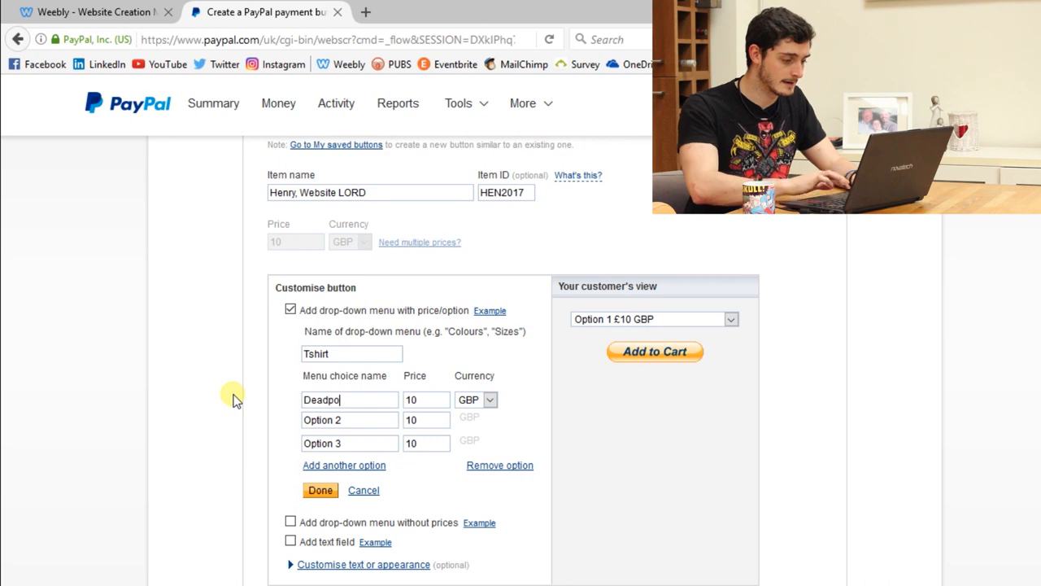
pyautogui.doubleClick(322, 420)
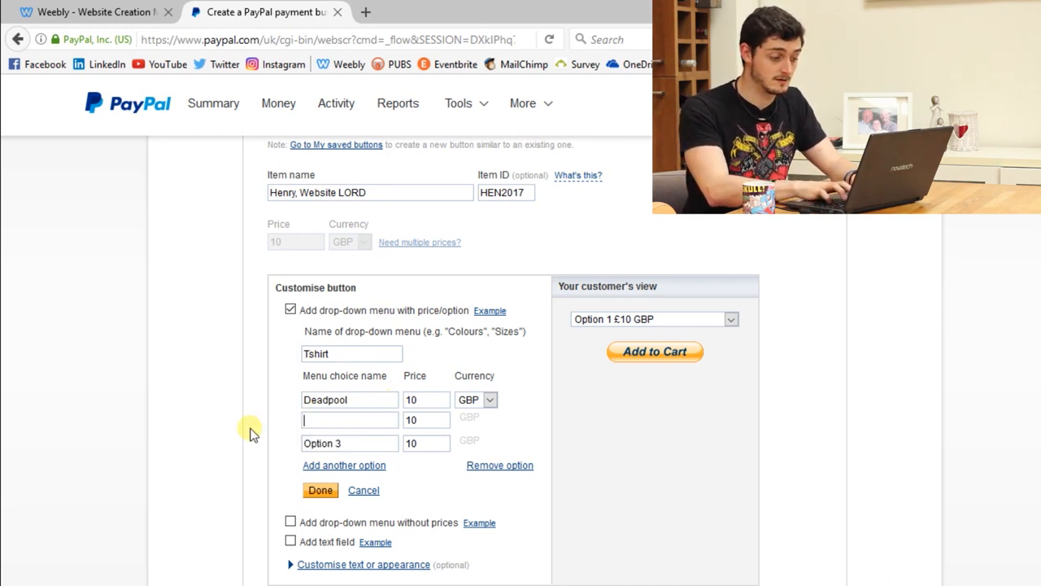
pyautogui.click(320, 489)
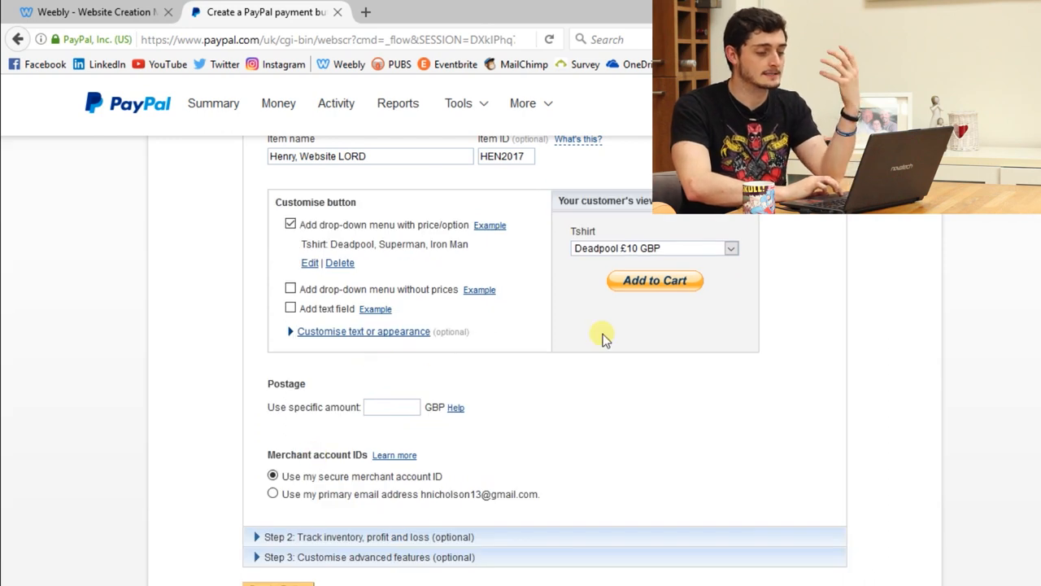
pyautogui.moveTo(672, 354)
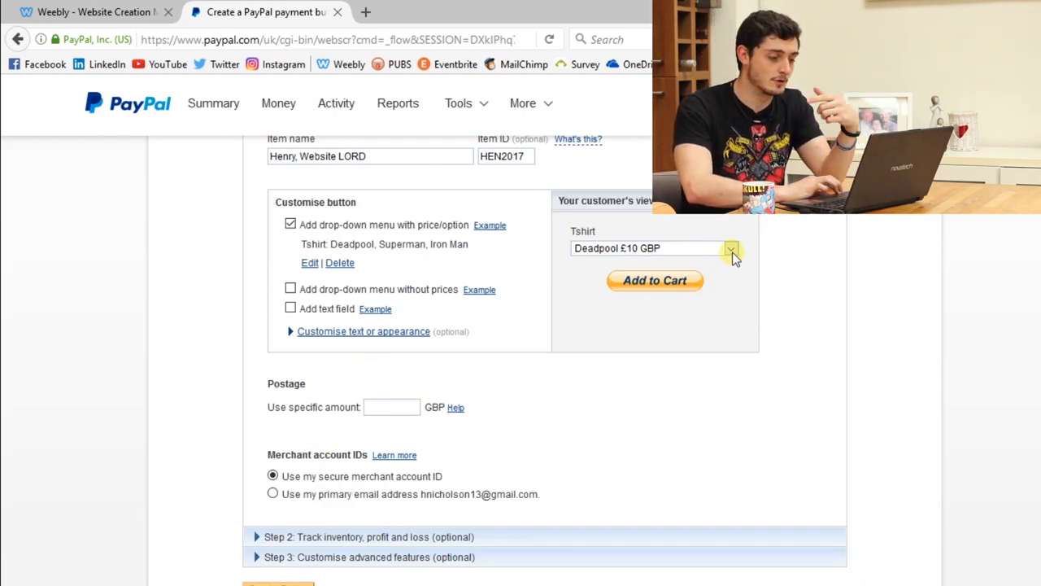
# Add 50 GBP postage, create the button and select its generated HTML code.
pyautogui.click(730, 248)
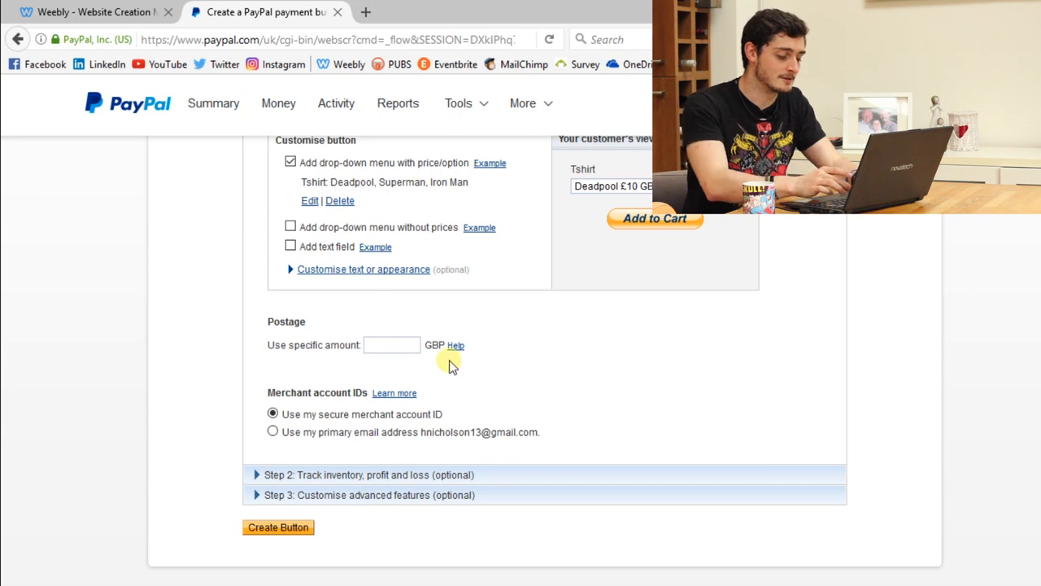
pyautogui.write('50')
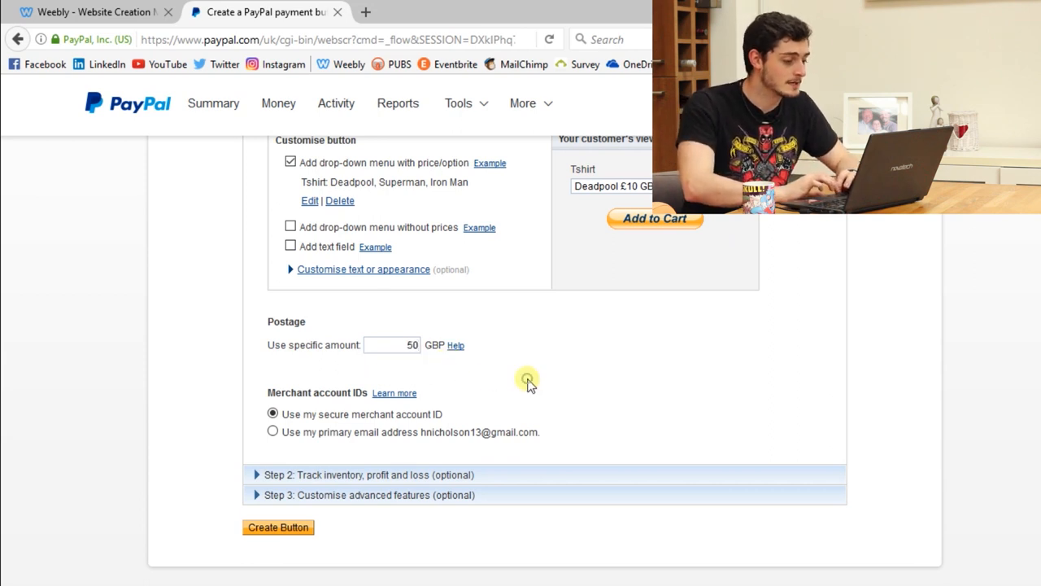
pyautogui.moveTo(487, 404)
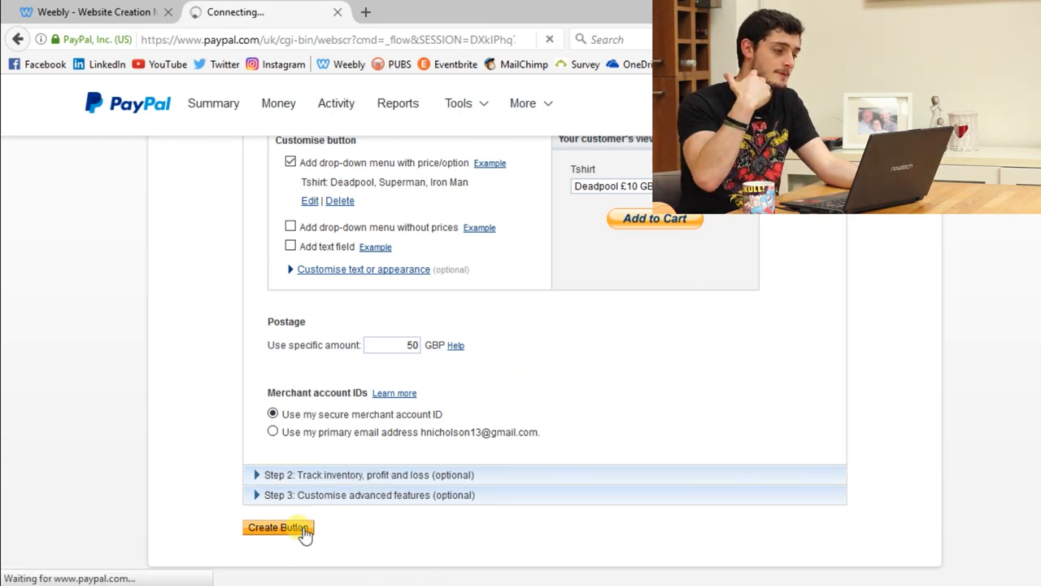
pyautogui.click(278, 527)
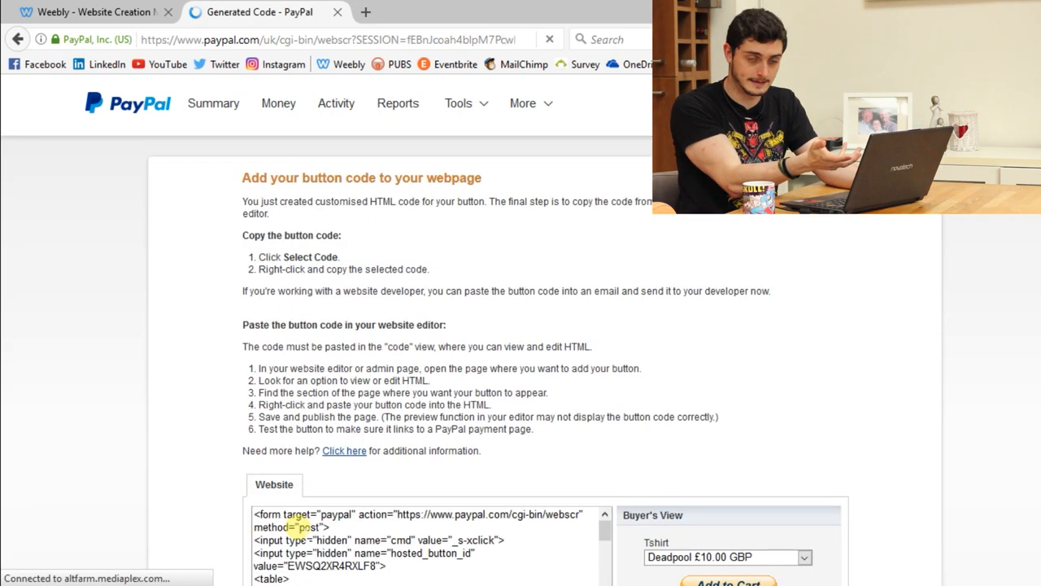
pyautogui.scroll(-3)
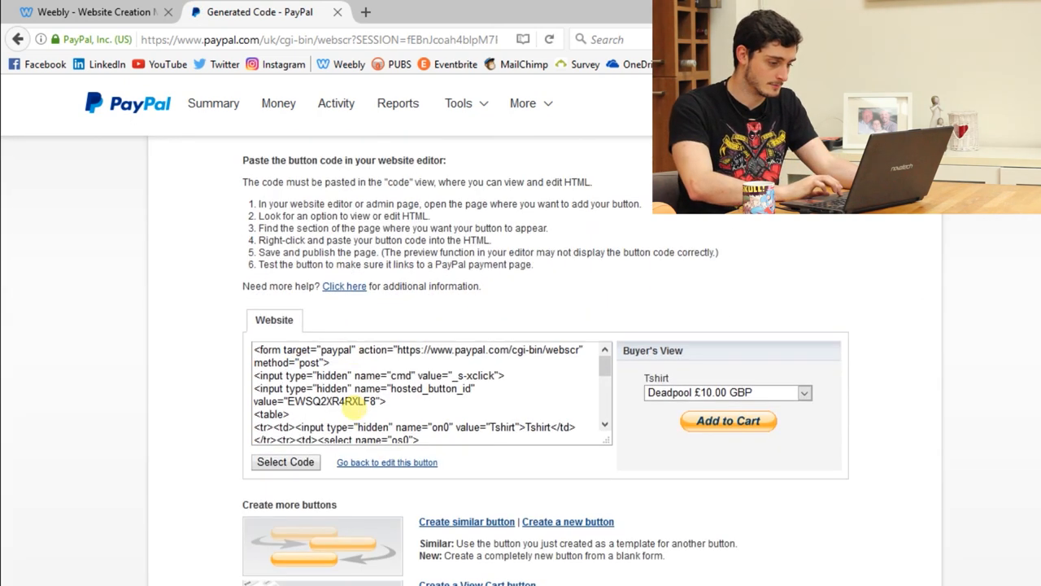
pyautogui.click(285, 461)
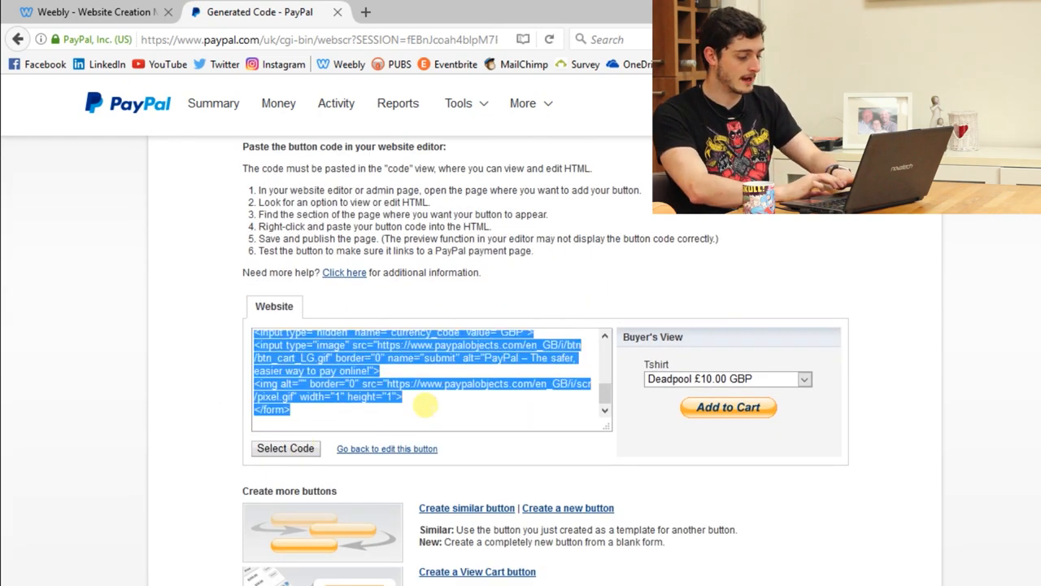
pyautogui.click(90, 11)
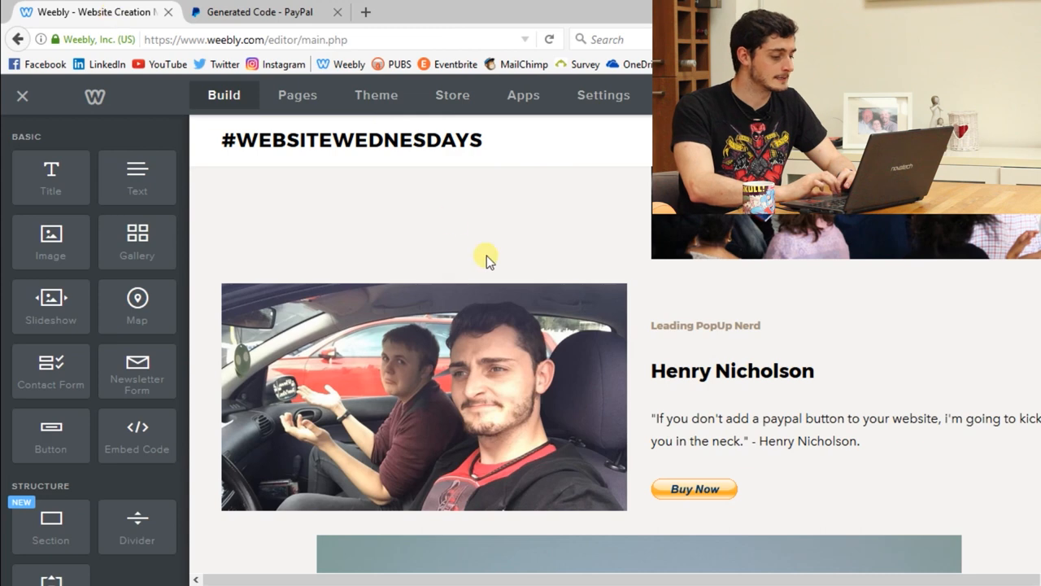
pyautogui.moveTo(136, 448)
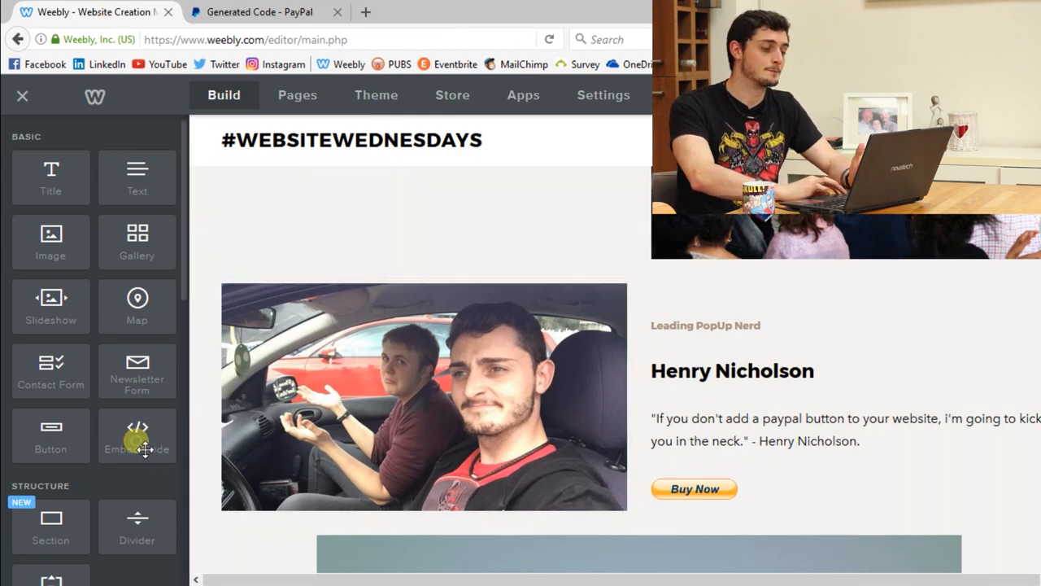
# Drag an Embed Code block beside the Buy Now button and open it for the PayPal HTML.
pyautogui.moveTo(137, 435); pyautogui.dragTo(622, 493)
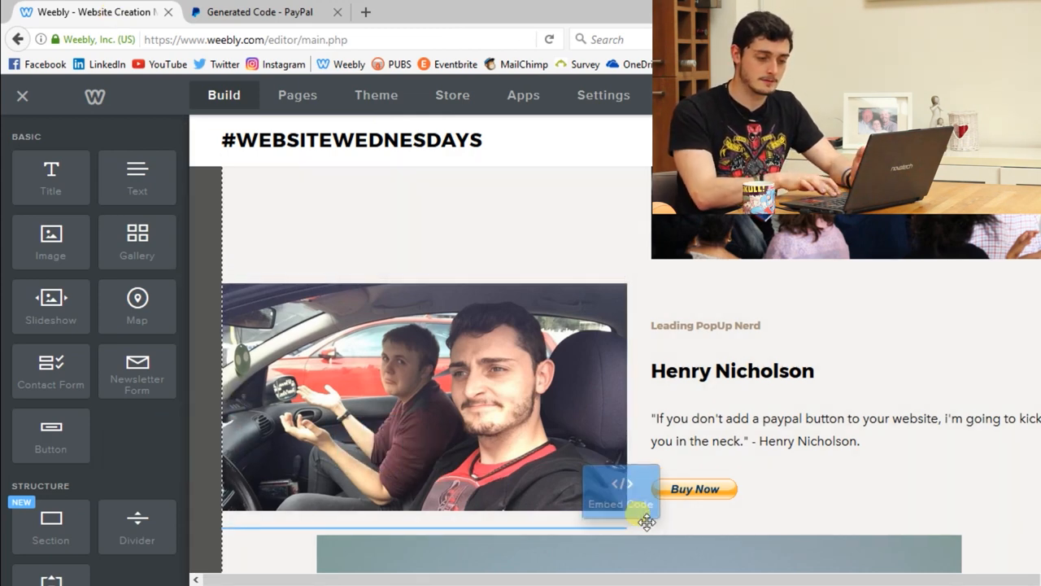
pyautogui.moveTo(622, 492); pyautogui.dragTo(892, 484)
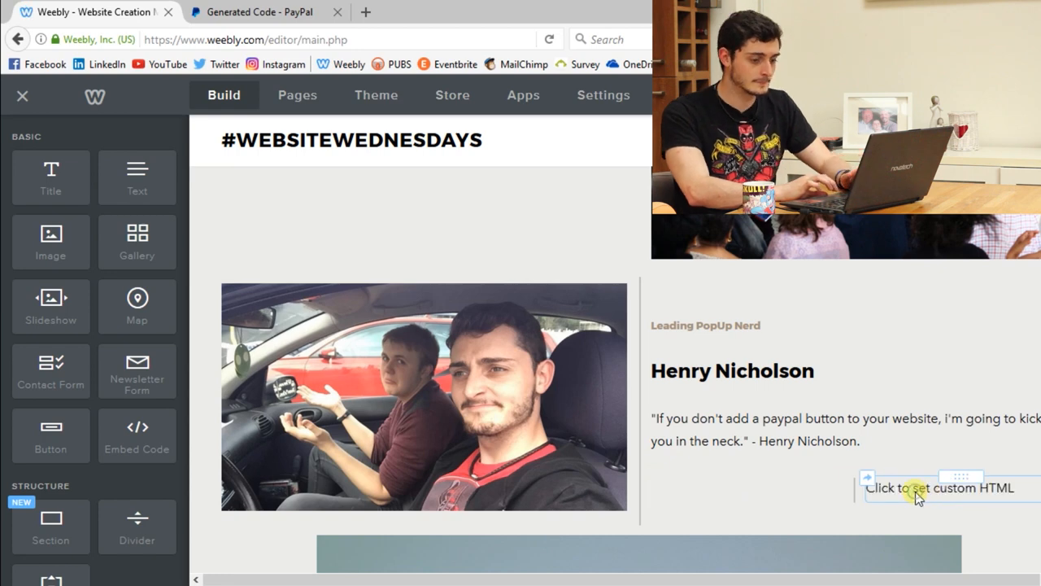
pyautogui.click(938, 487)
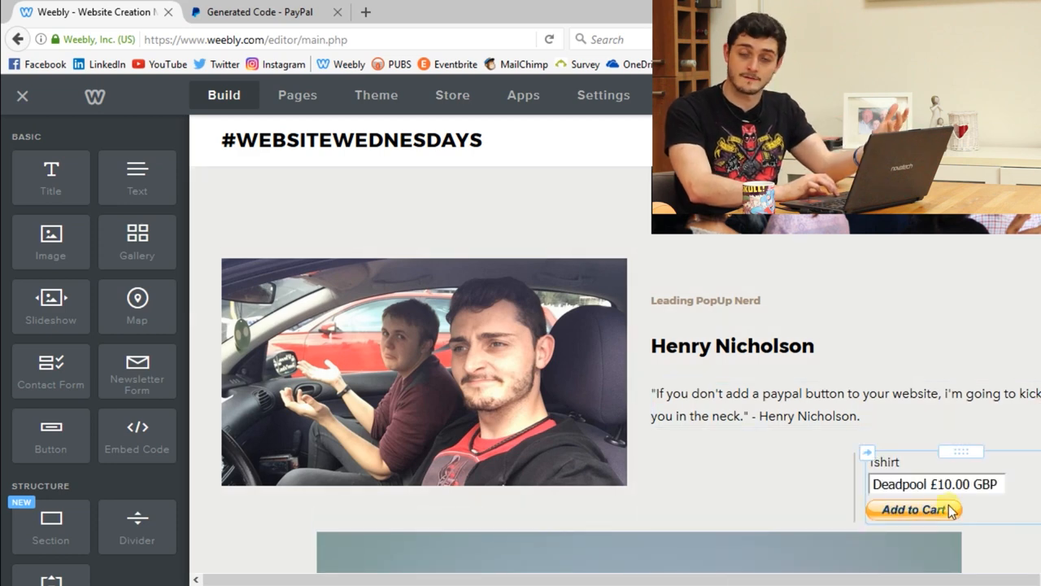
pyautogui.moveTo(1010, 429)
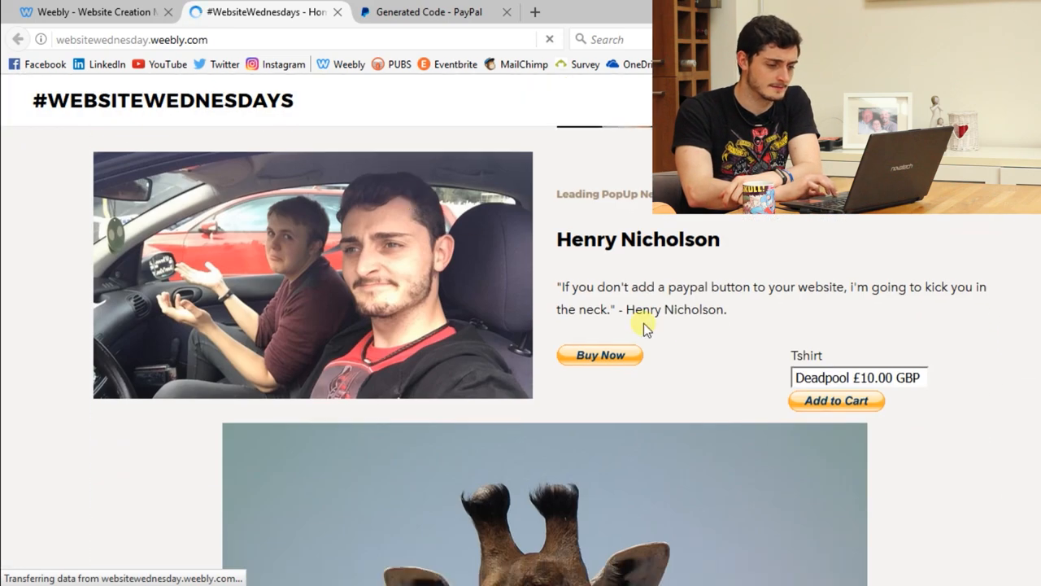
# Test Buy Now on the live site, continuing as a guest on the £7.99 PayPal checkout.
pyautogui.click(599, 354)
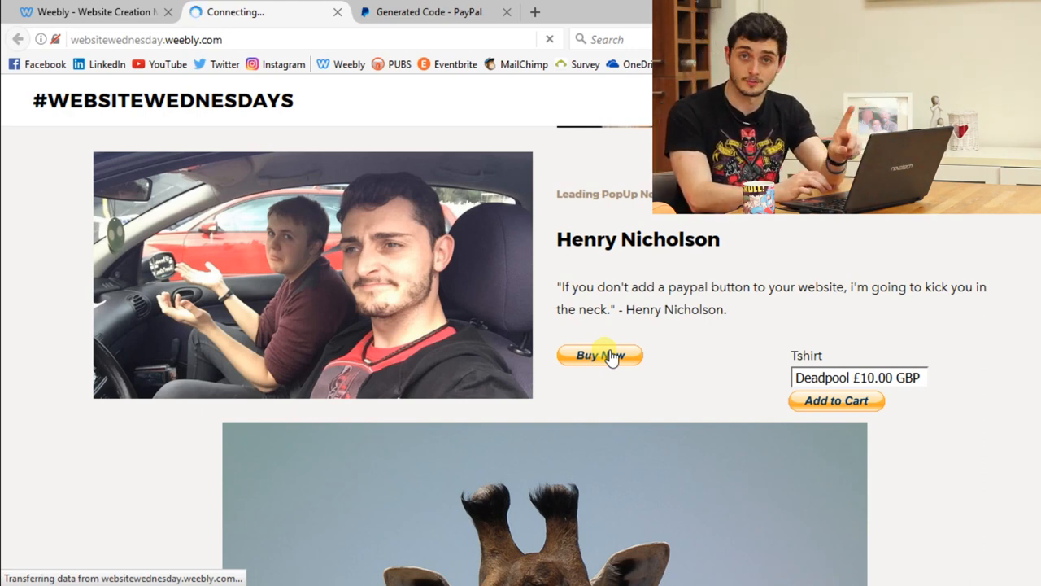
pyautogui.click(600, 355)
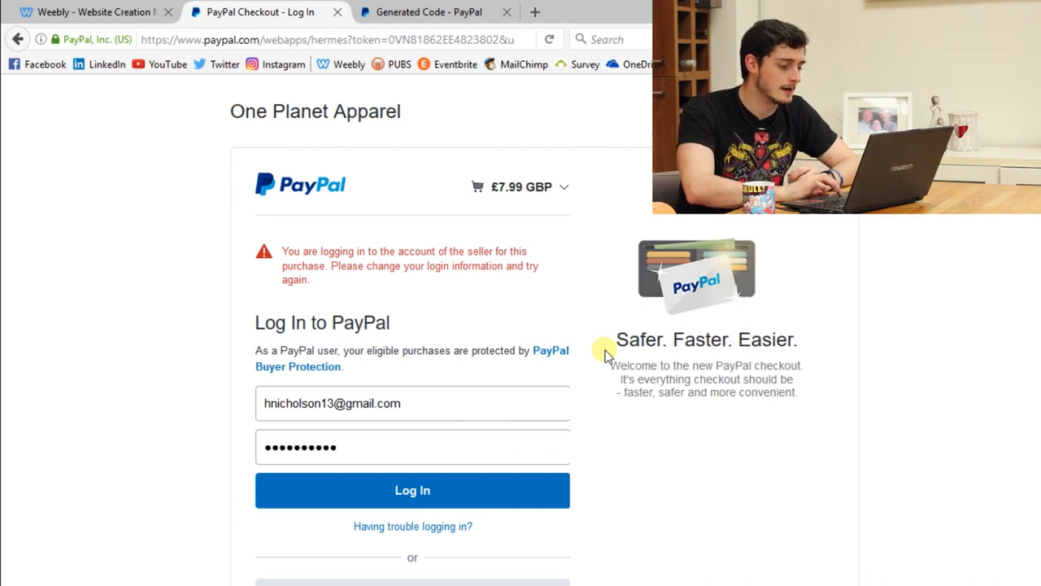
pyautogui.click(412, 490)
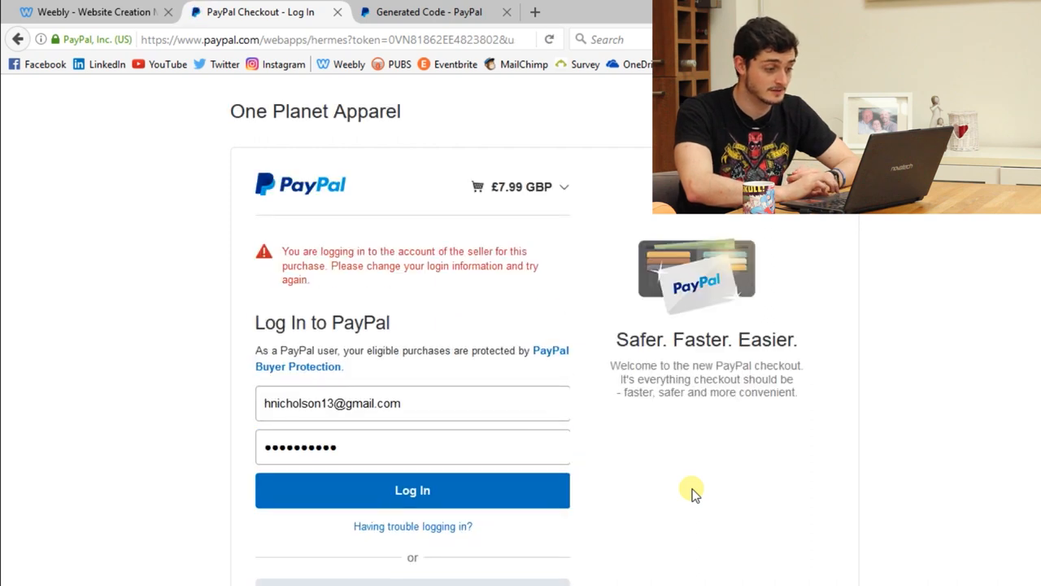
pyautogui.scroll(-3)
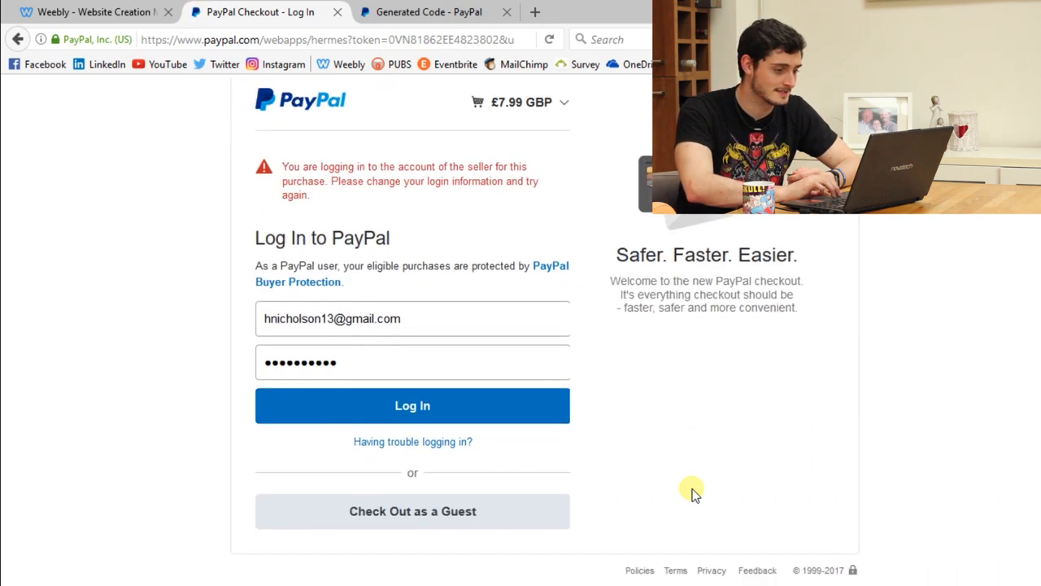
pyautogui.click(412, 510)
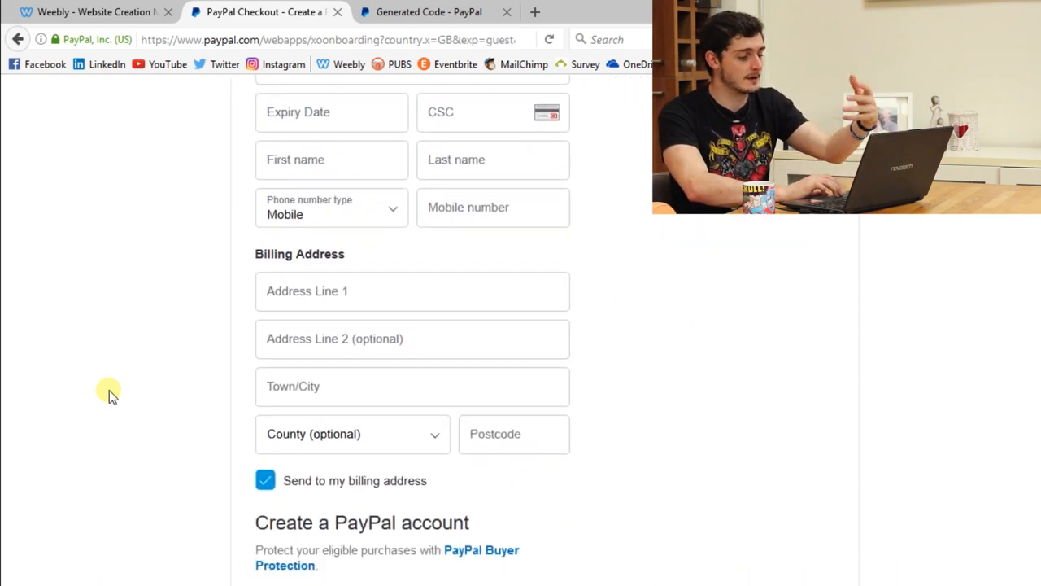
pyautogui.scroll(-3)
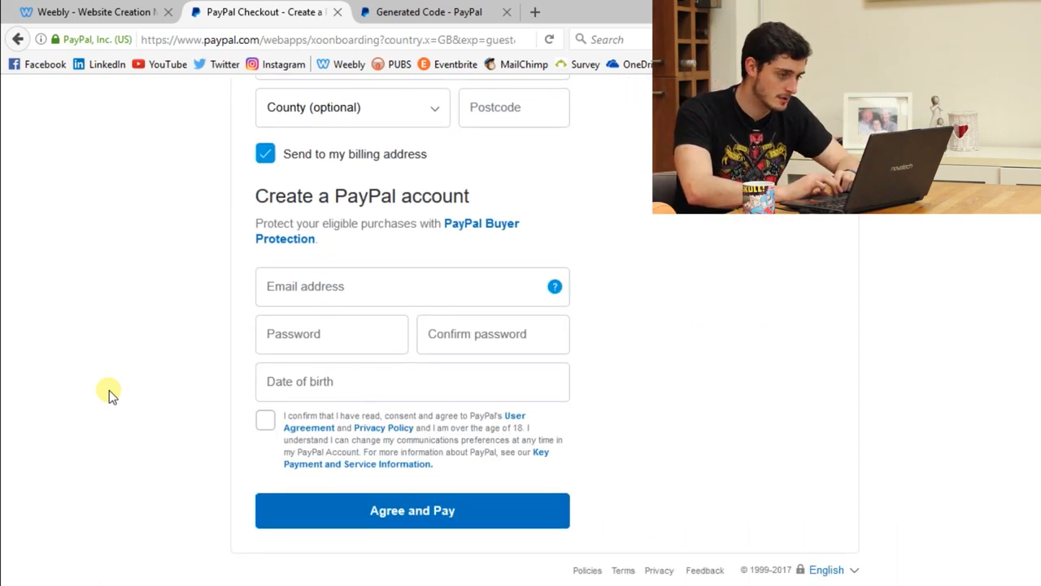
pyautogui.click(252, 11)
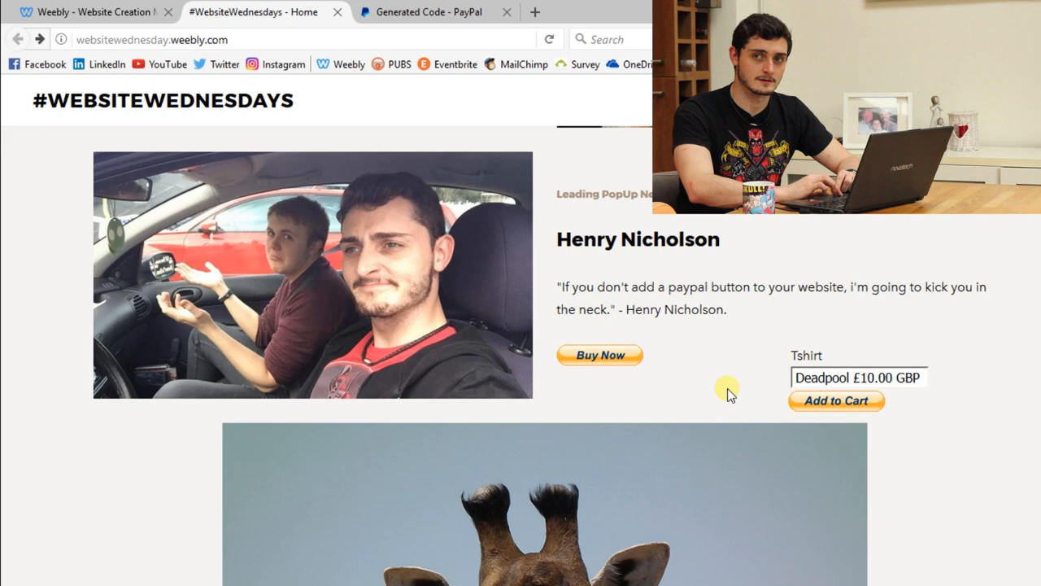
pyautogui.moveTo(834, 428)
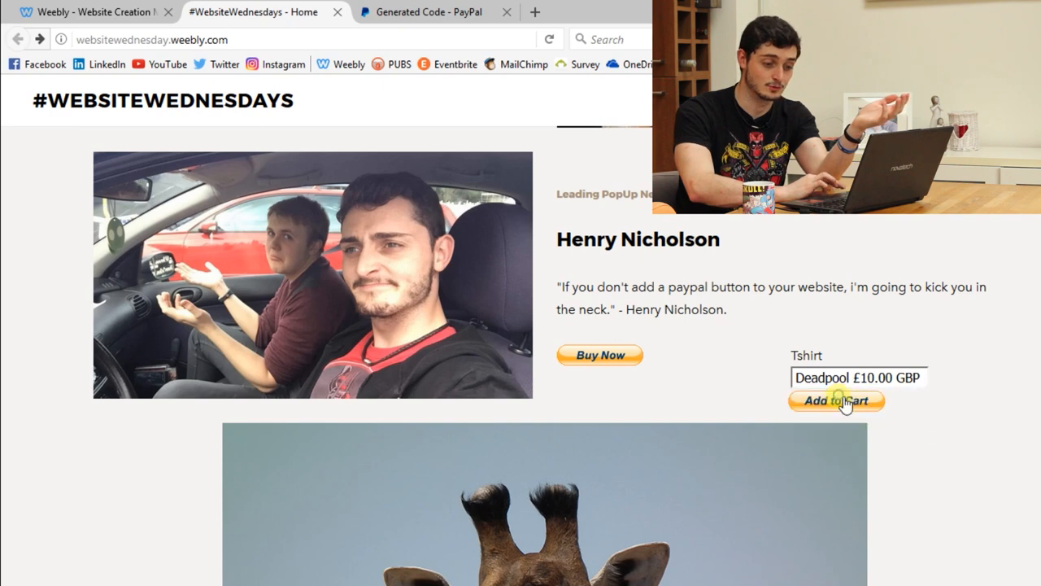
# Add the Deadpool T-shirt to the PayPal cart and remove White Chocolate.
pyautogui.click(837, 400)
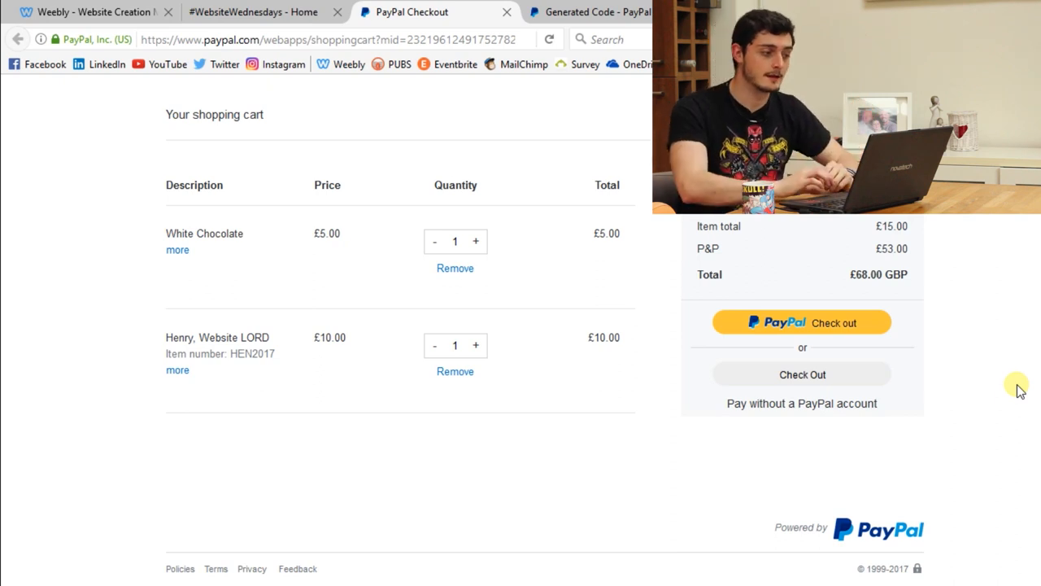
pyautogui.moveTo(126, 306)
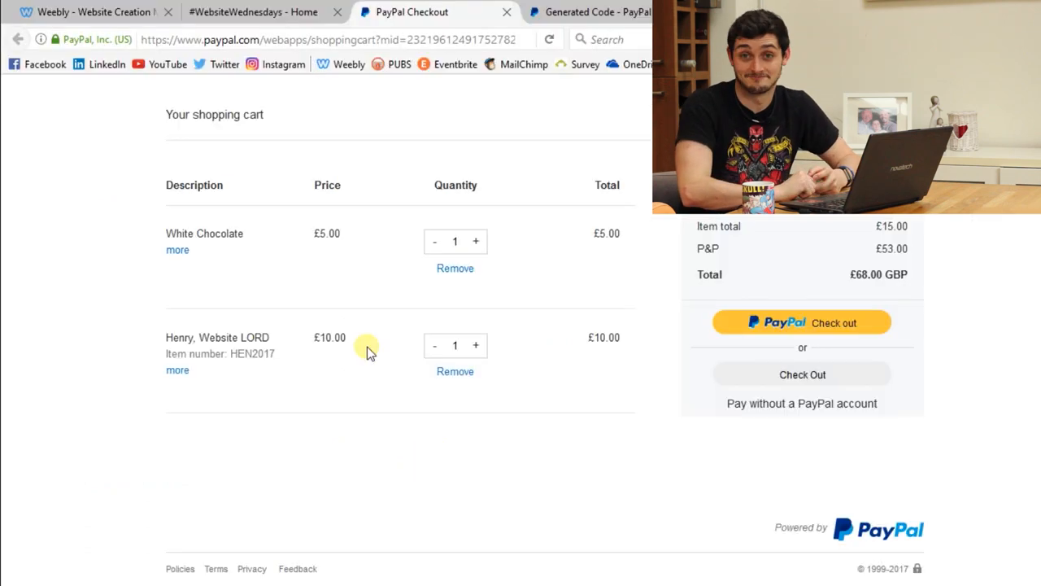
pyautogui.click(455, 268)
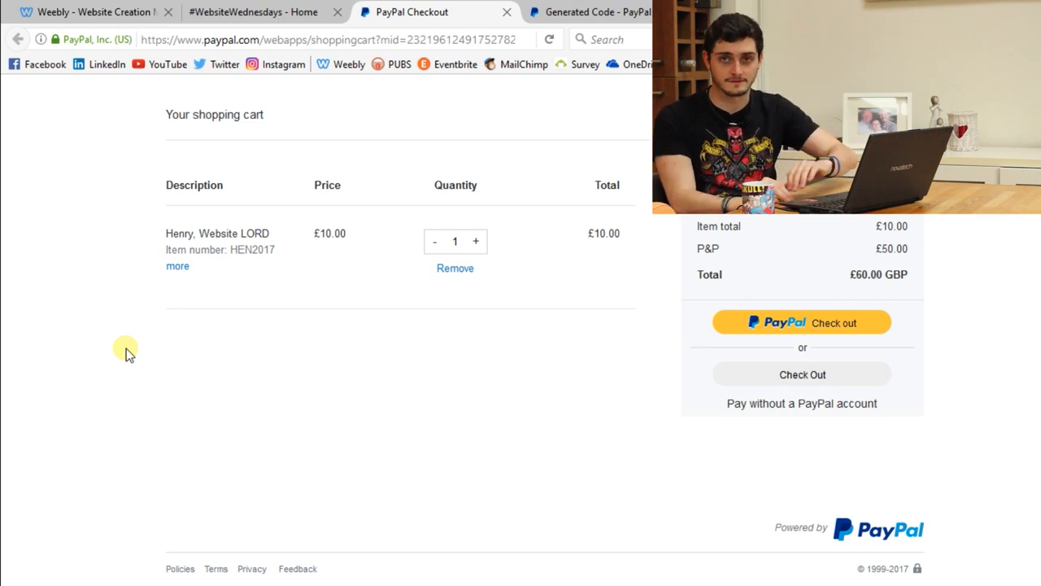
pyautogui.moveTo(821, 374)
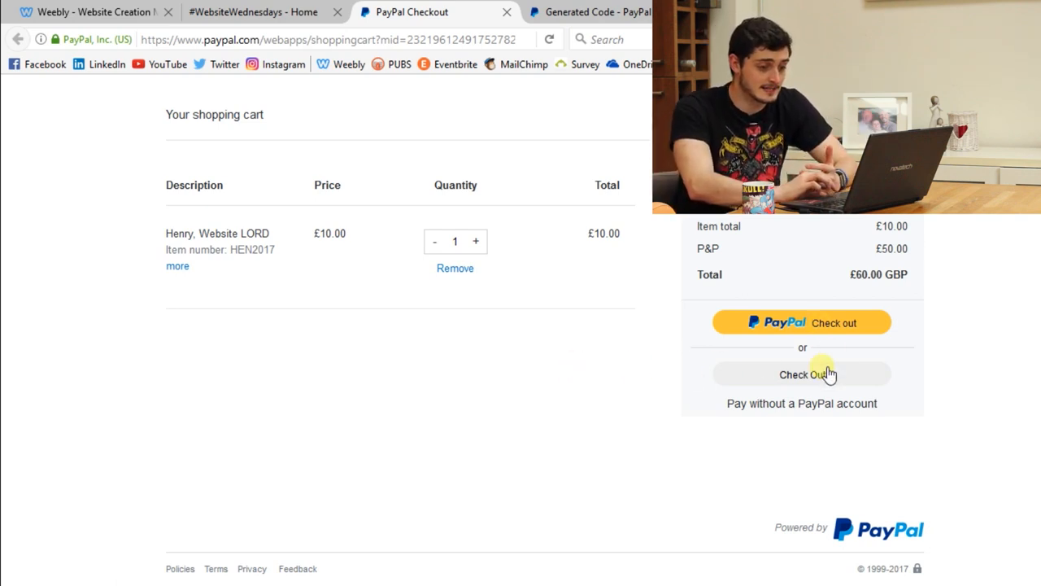
pyautogui.moveTo(613, 385)
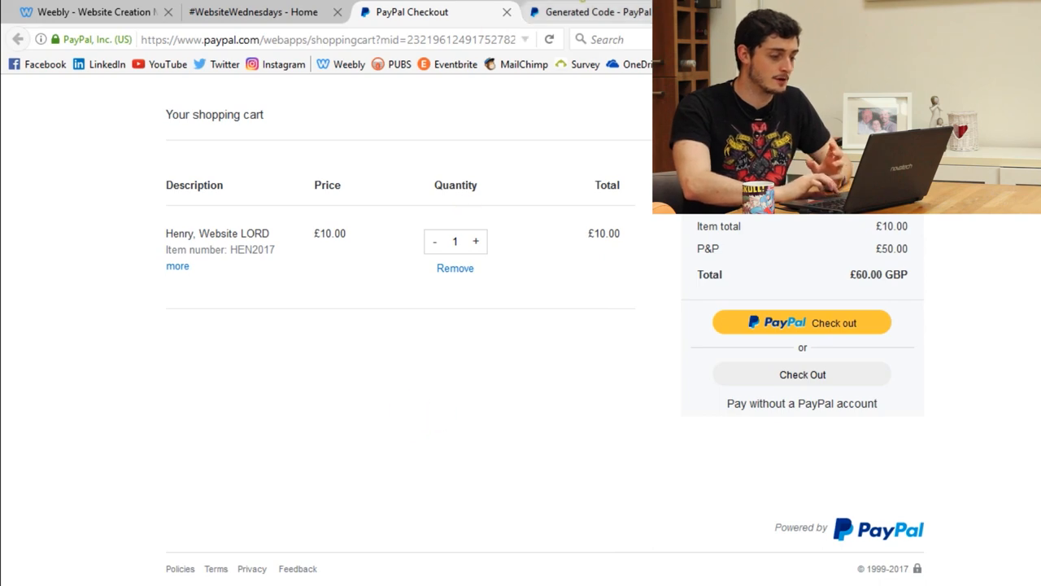
# From the Generated Code page, create a View Cart button and select its code.
pyautogui.click(592, 11)
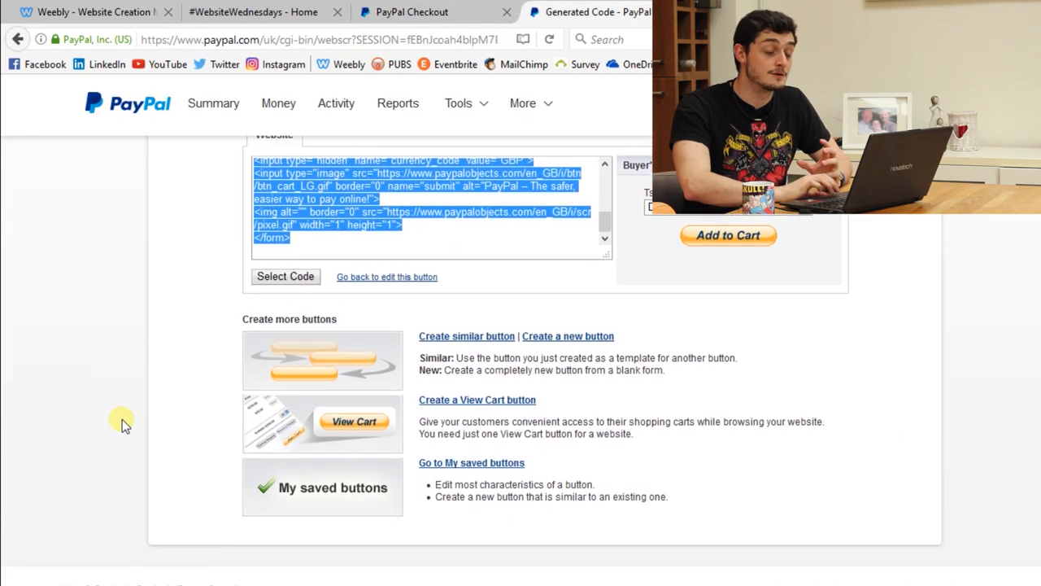
pyautogui.scroll(3)
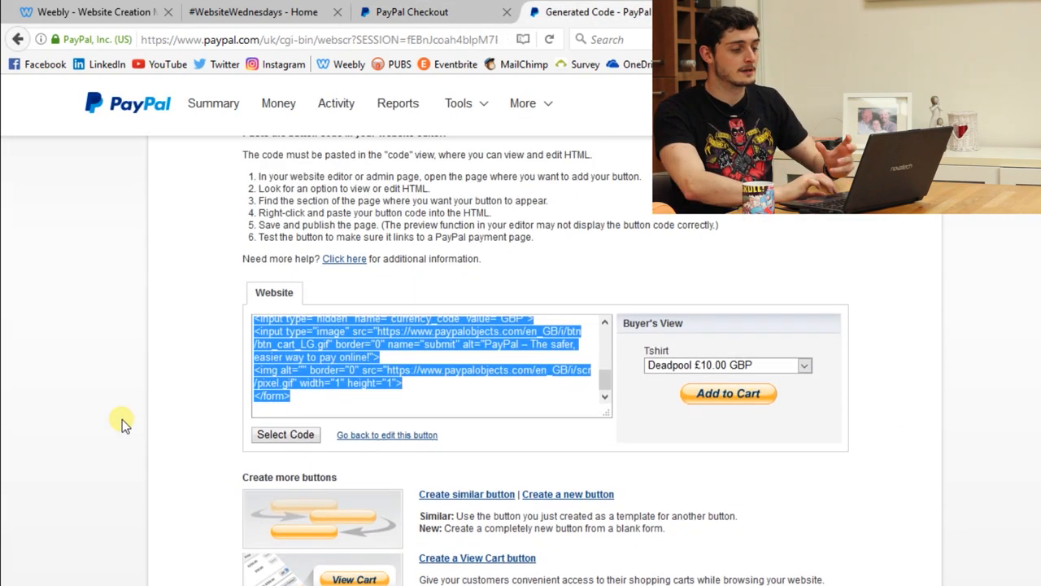
pyautogui.scroll(3)
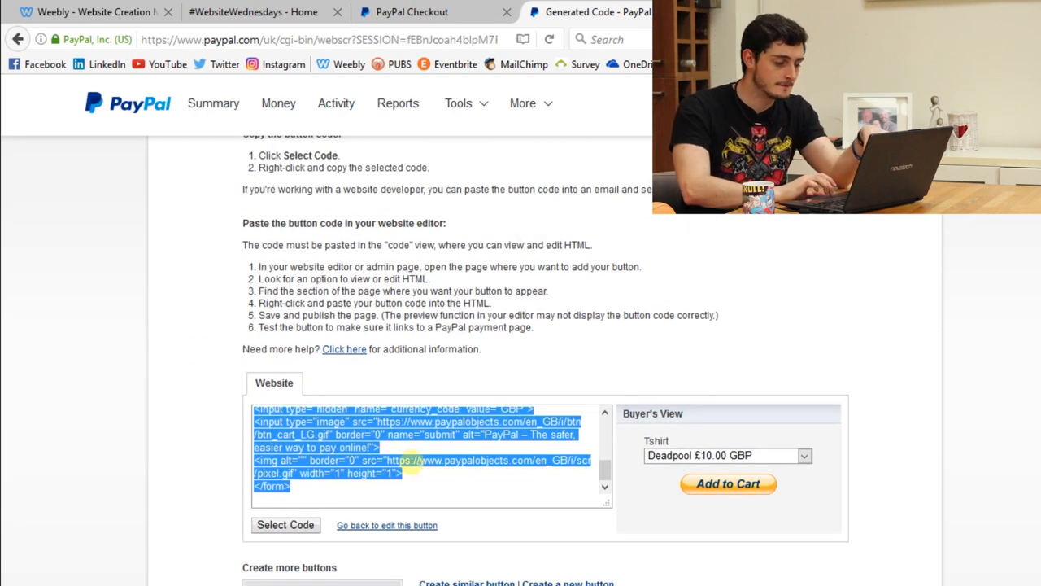
pyautogui.scroll(-3)
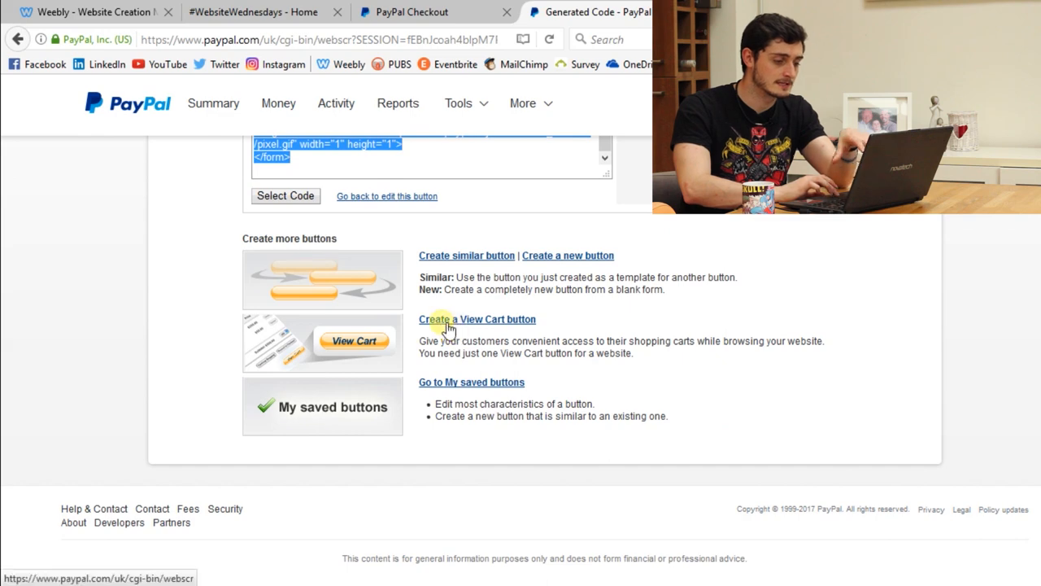
pyautogui.click(477, 319)
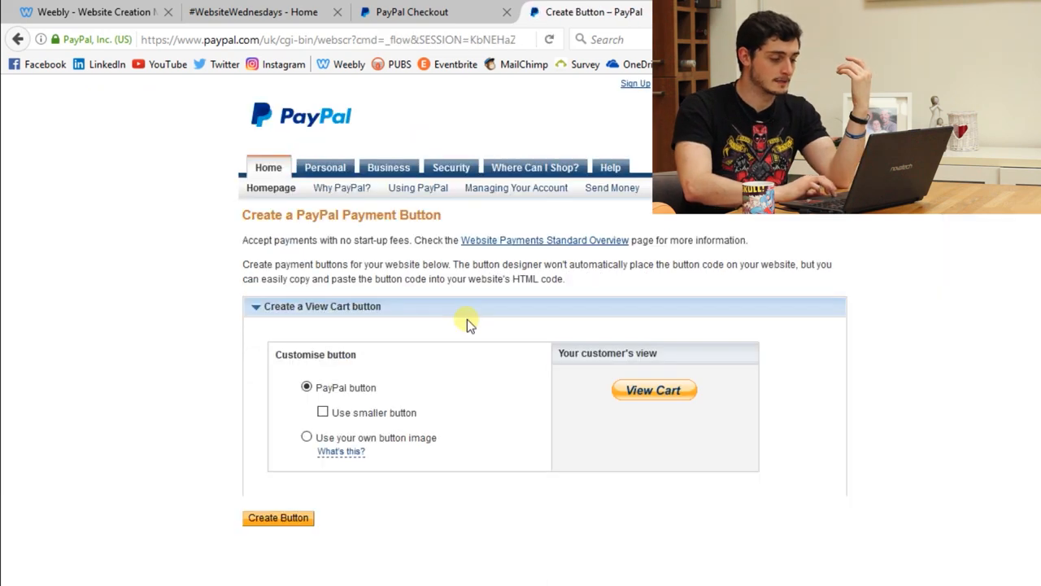
pyautogui.moveTo(483, 363)
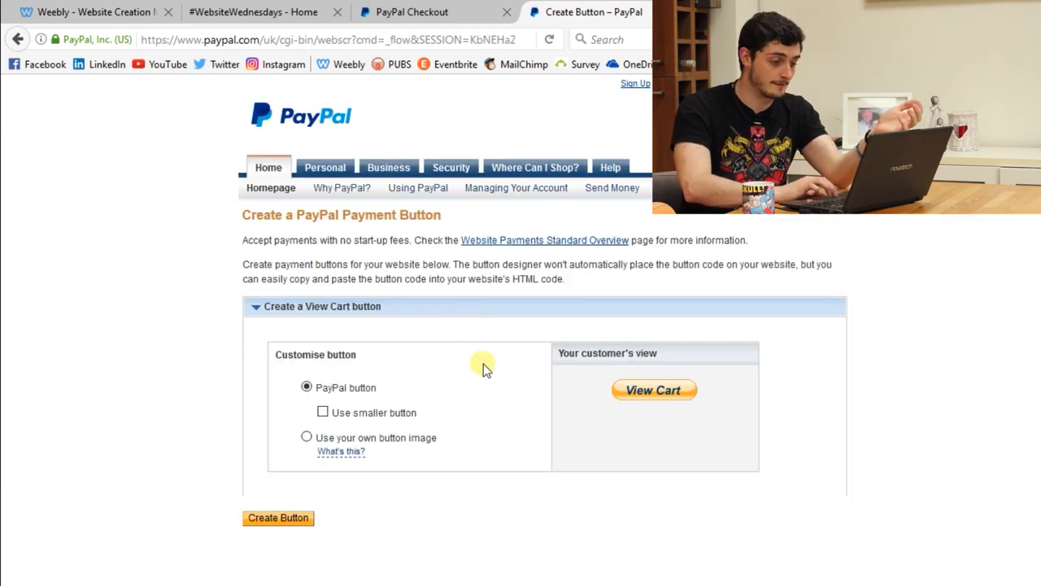
pyautogui.moveTo(320, 431)
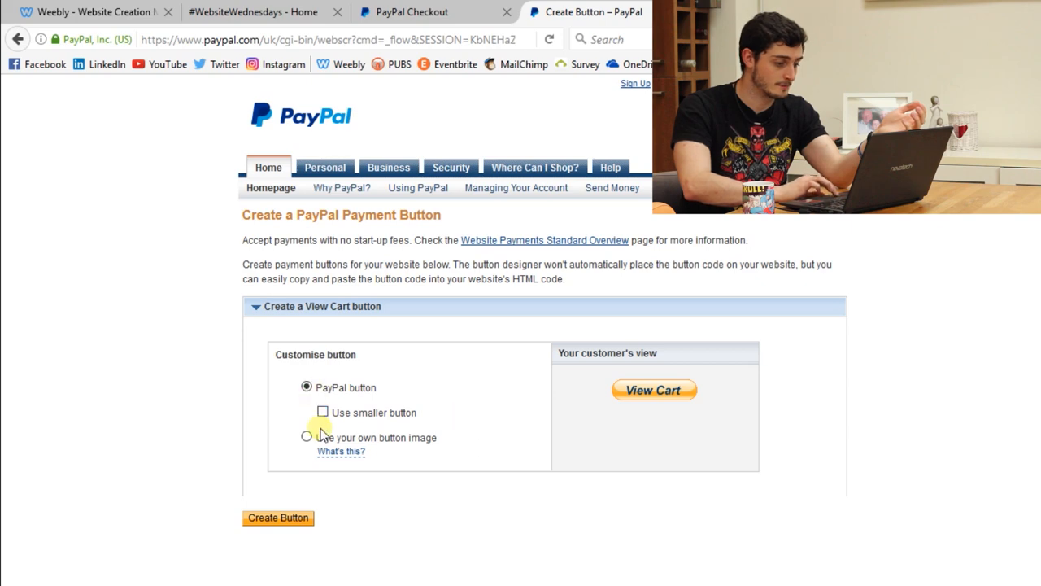
pyautogui.click(277, 517)
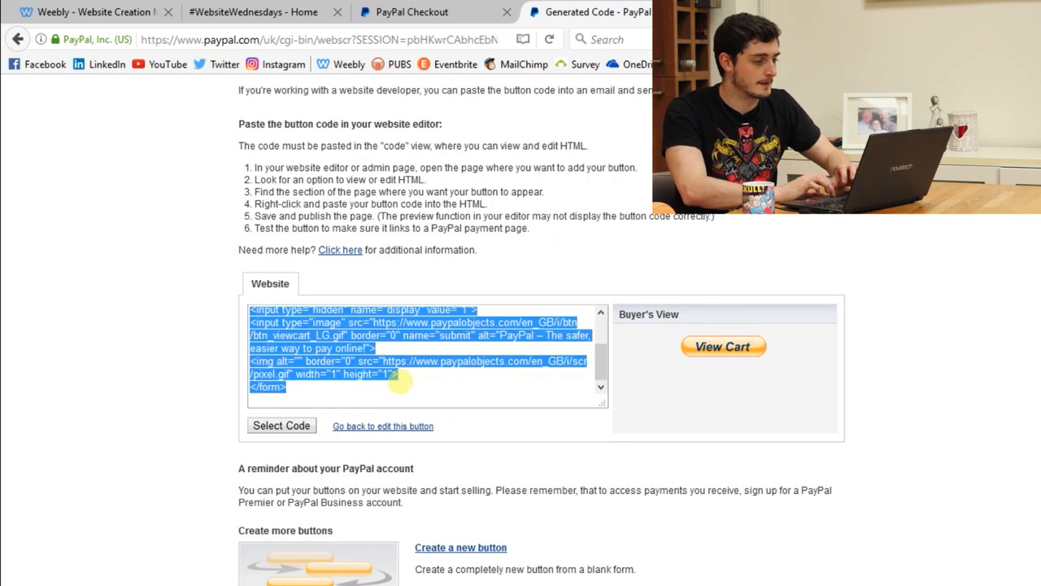
pyautogui.click(90, 11)
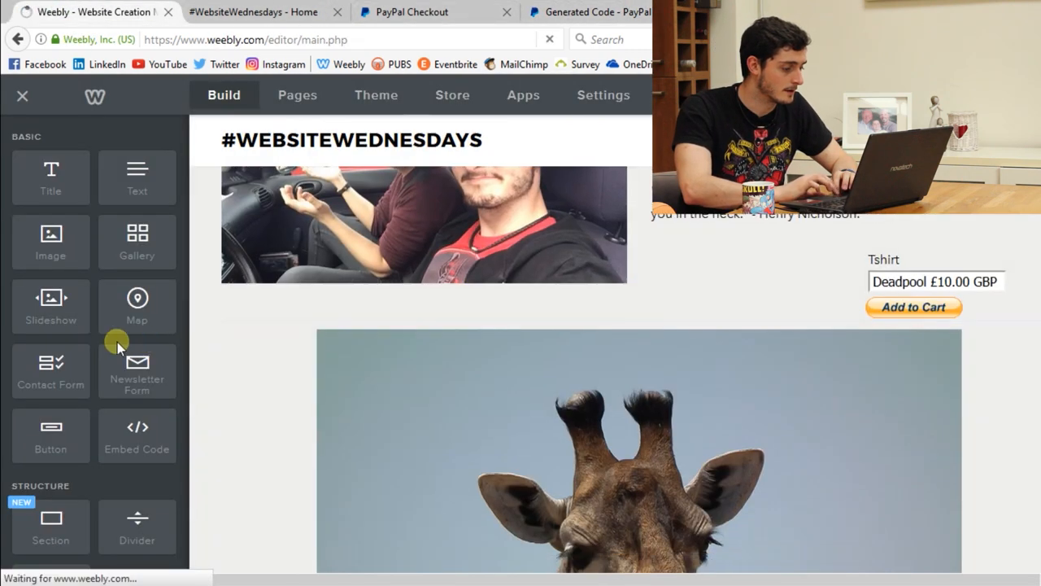
# Drag an element onto the page in the Weebly editor, then return to the live homepage.
pyautogui.moveTo(137, 436); pyautogui.dragTo(837, 307)
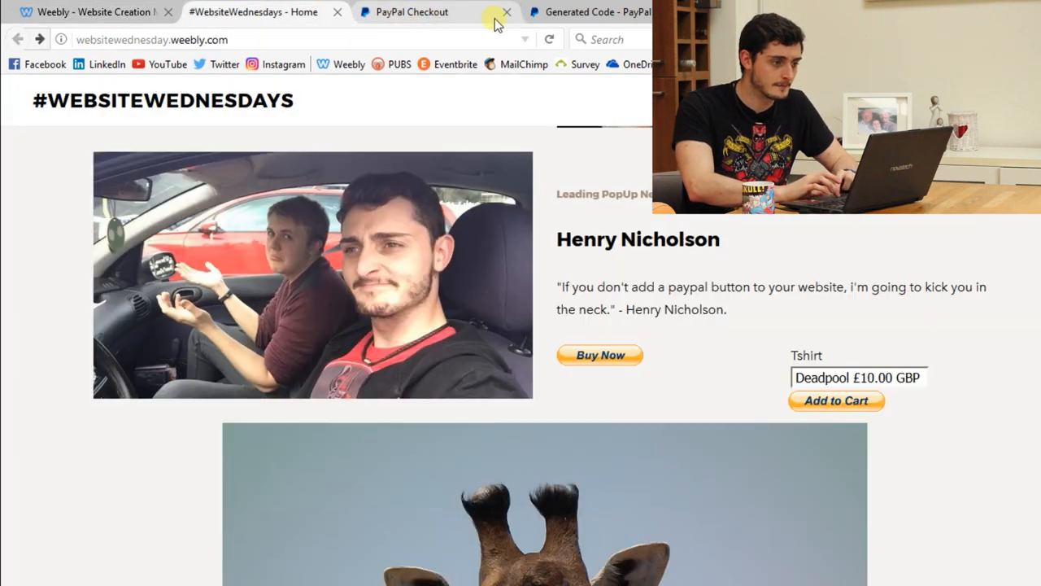
# Close the old PayPal Checkout tab and open the PayPal cart via View Cart.
pyautogui.click(505, 11)
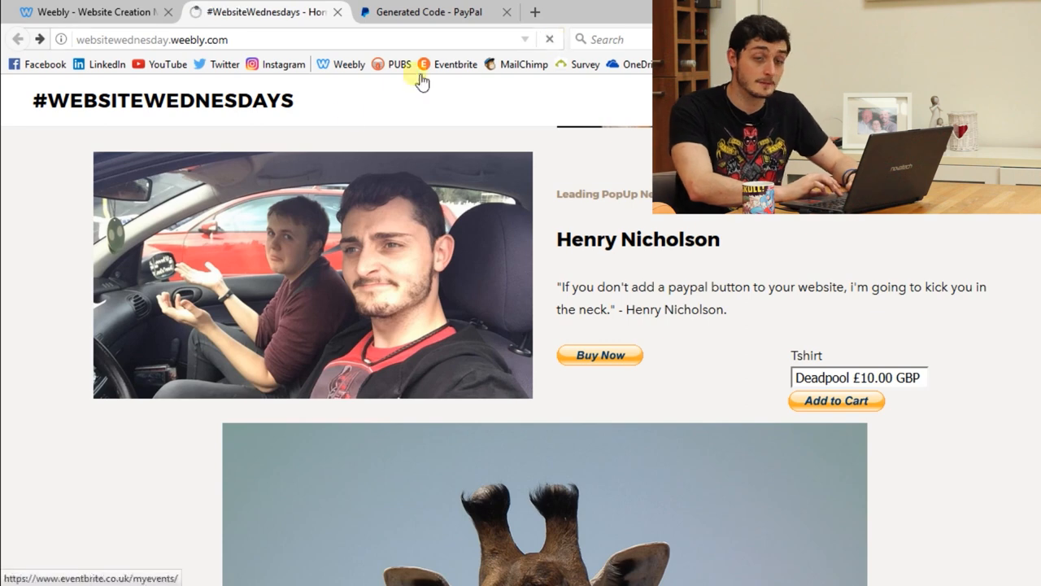
pyautogui.click(599, 355)
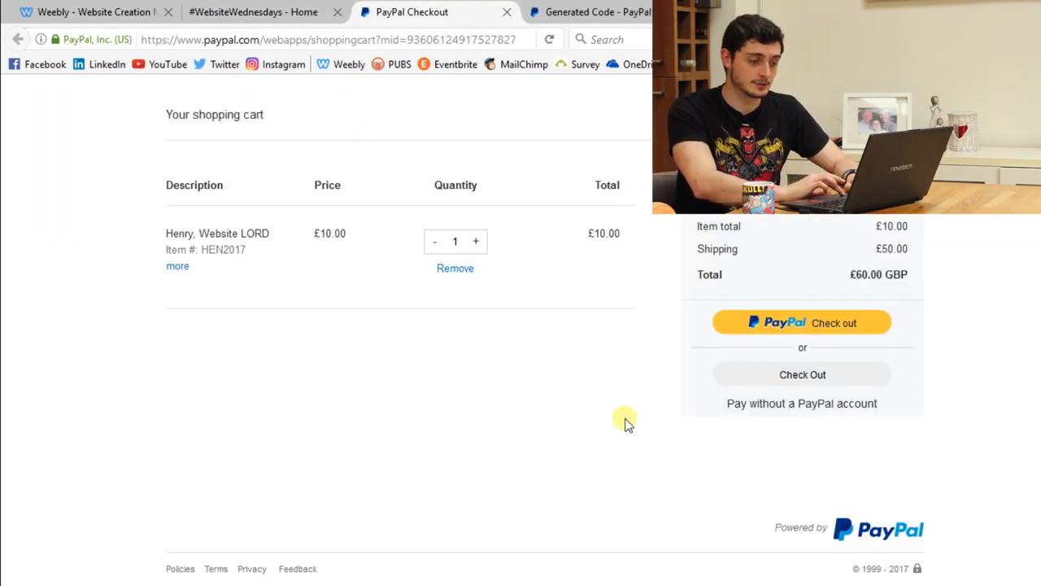
pyautogui.moveTo(427, 364)
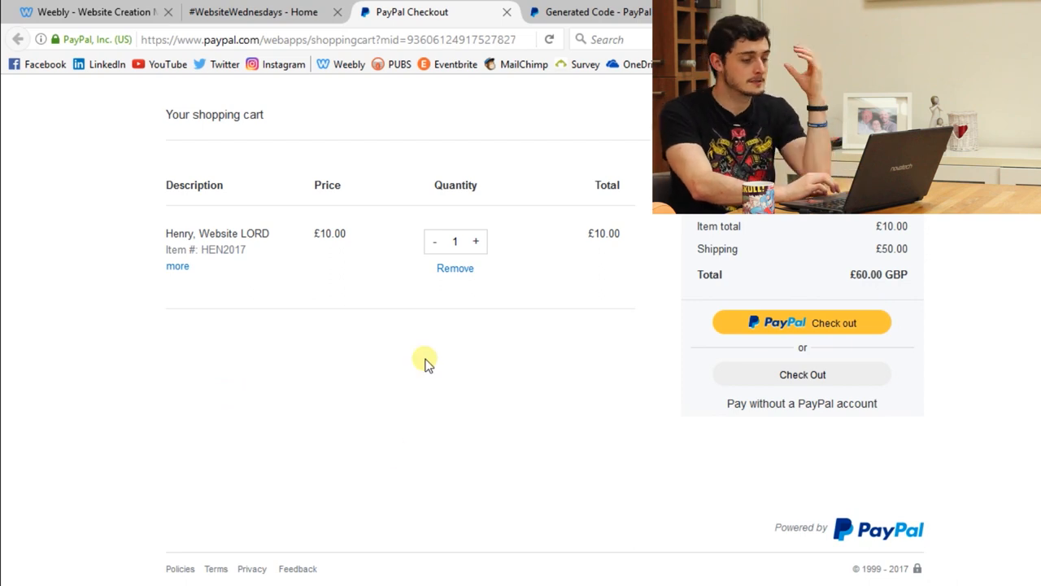